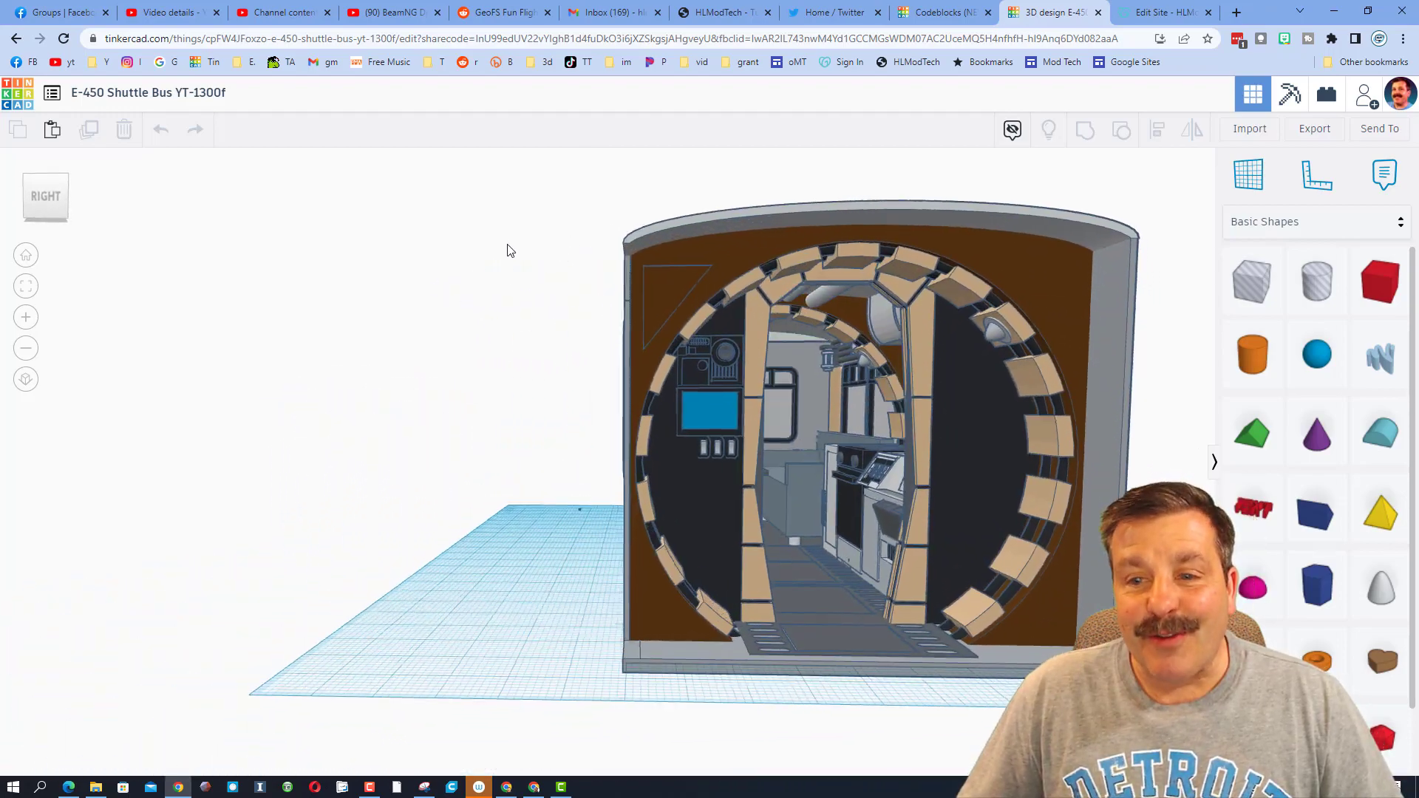
Step: Orbit the shuttle bus model to view the galley and dinette interior at an angle
{"action": "left_click_drag", "start_coordinate": [507, 252], "coordinate": [461, 258]}
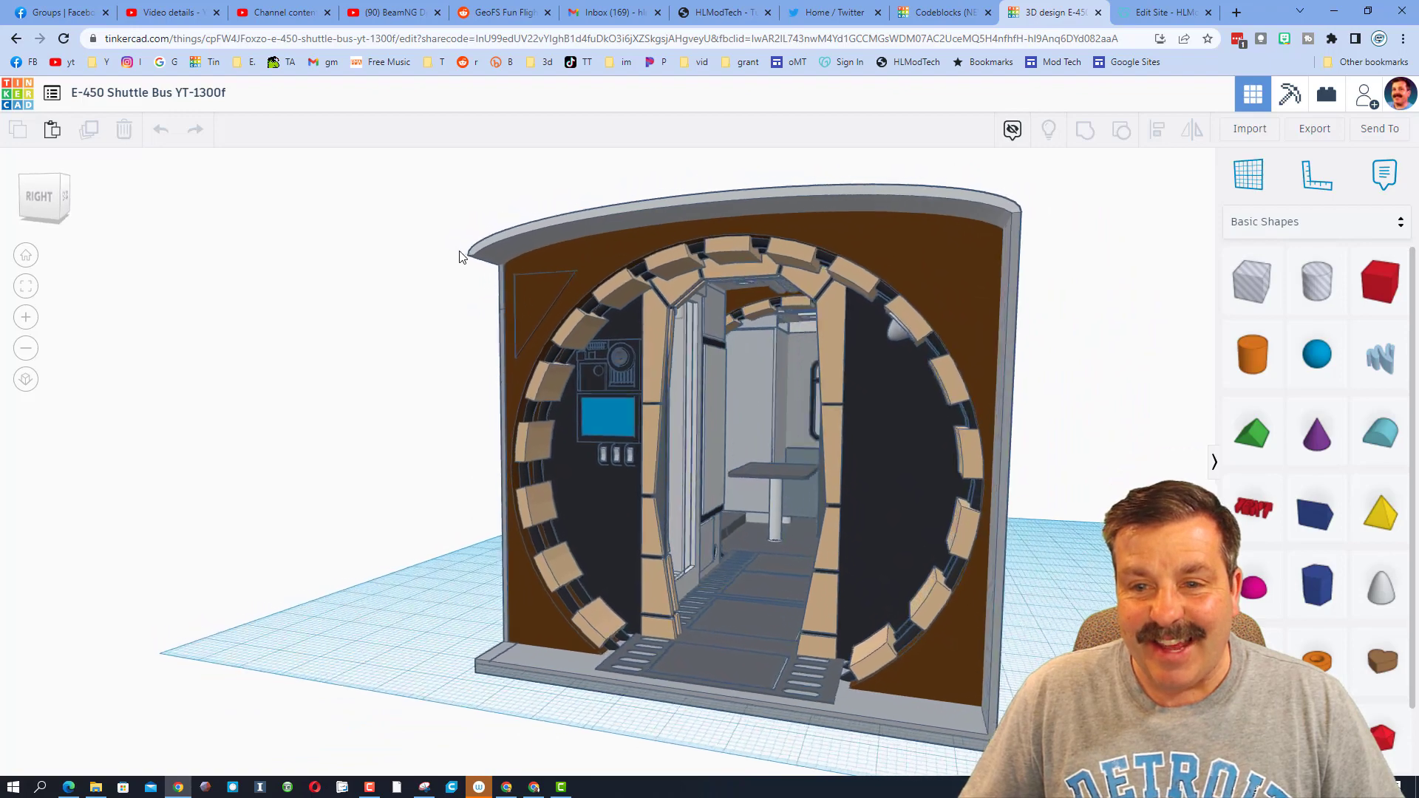
{"action": "left_click_drag", "start_coordinate": [461, 257], "coordinate": [505, 260]}
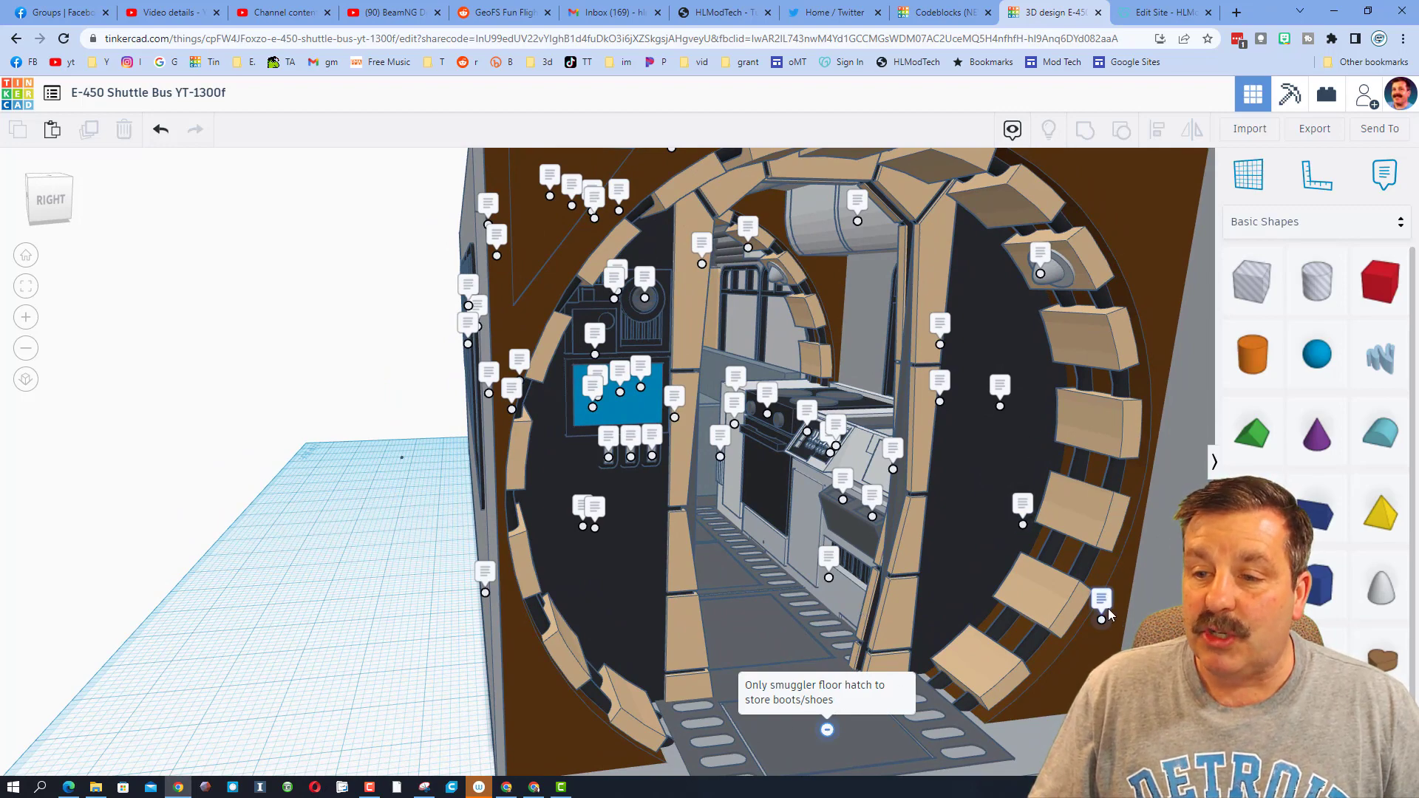
{"action": "mouse_move", "coordinate": [1101, 601]}
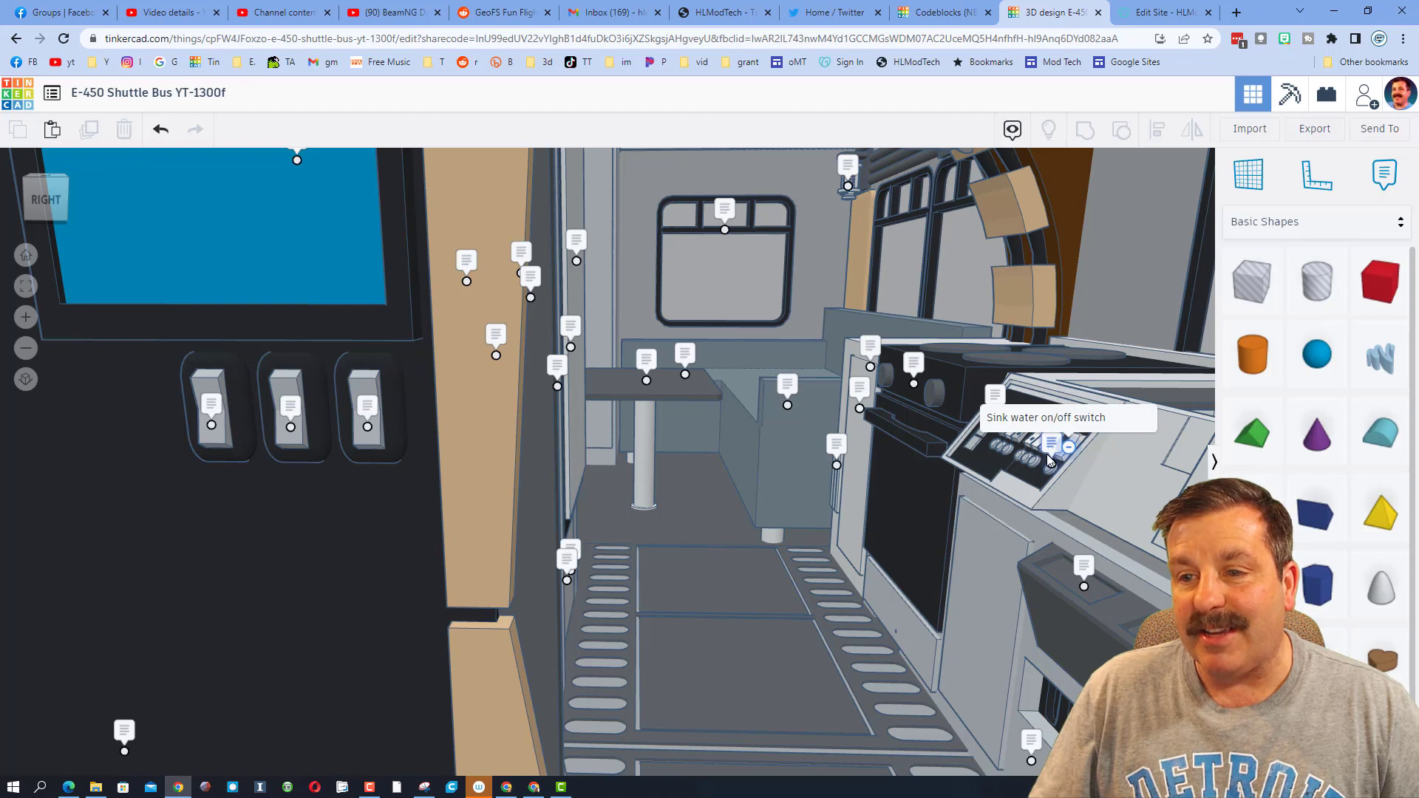
{"action": "mouse_move", "coordinate": [993, 396]}
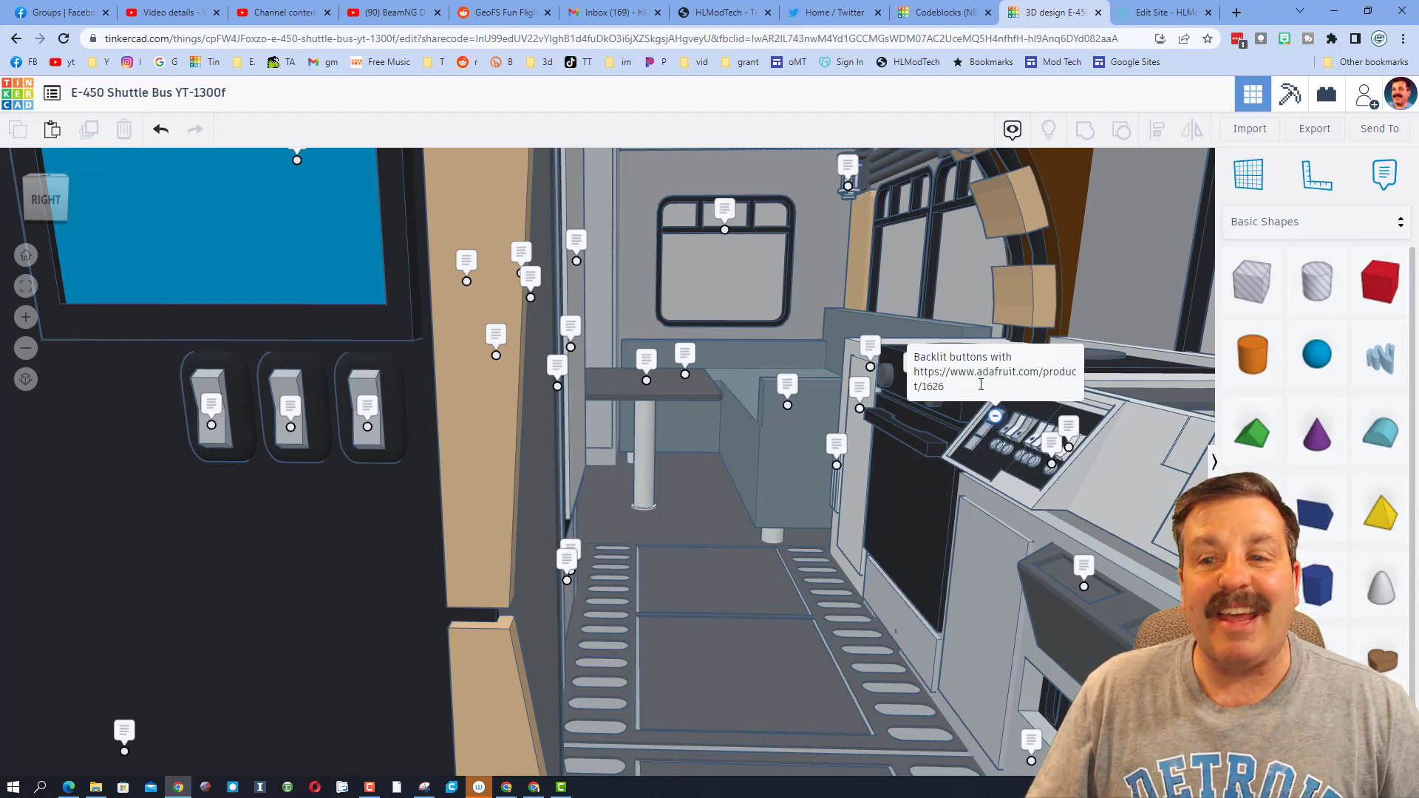
{"action": "mouse_move", "coordinate": [837, 464]}
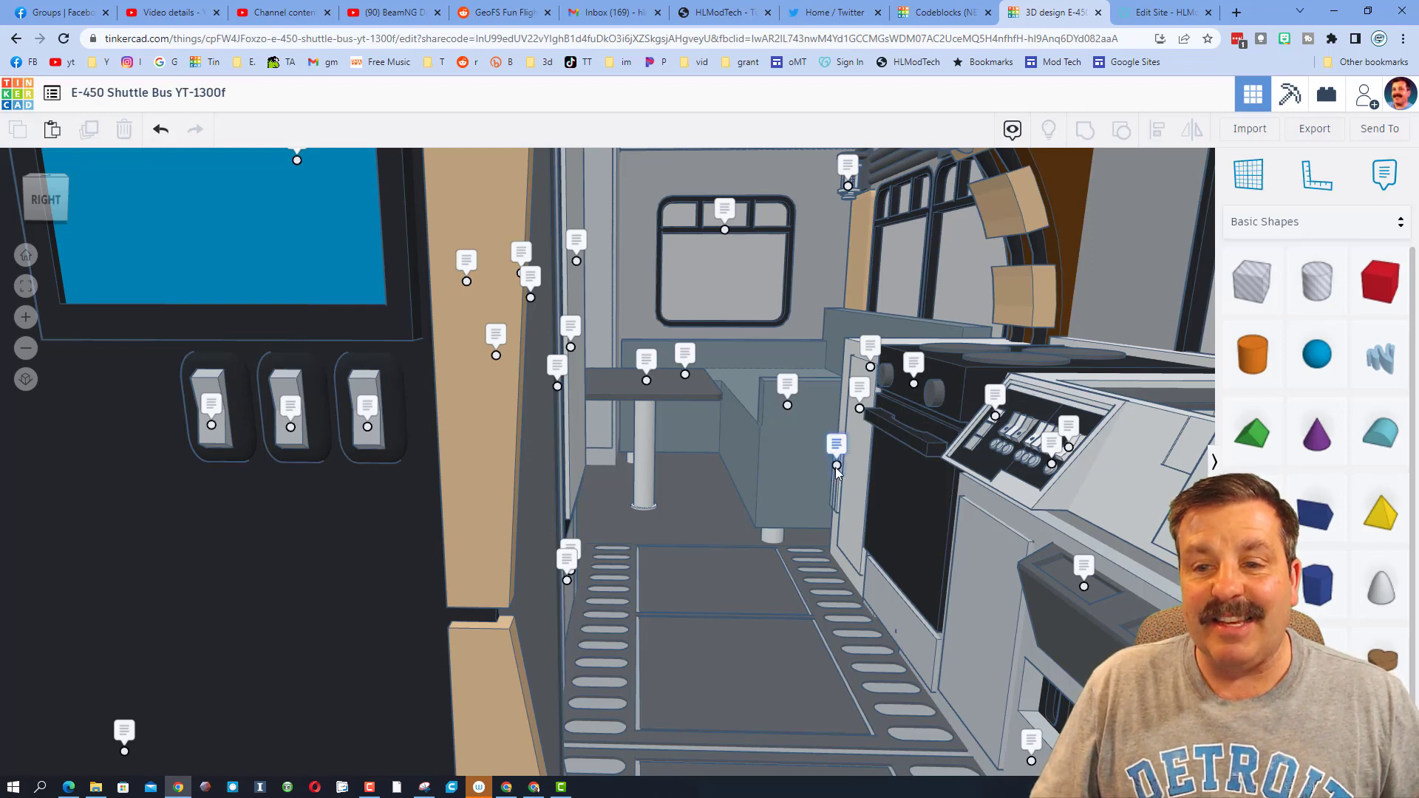
{"action": "mouse_move", "coordinate": [715, 433]}
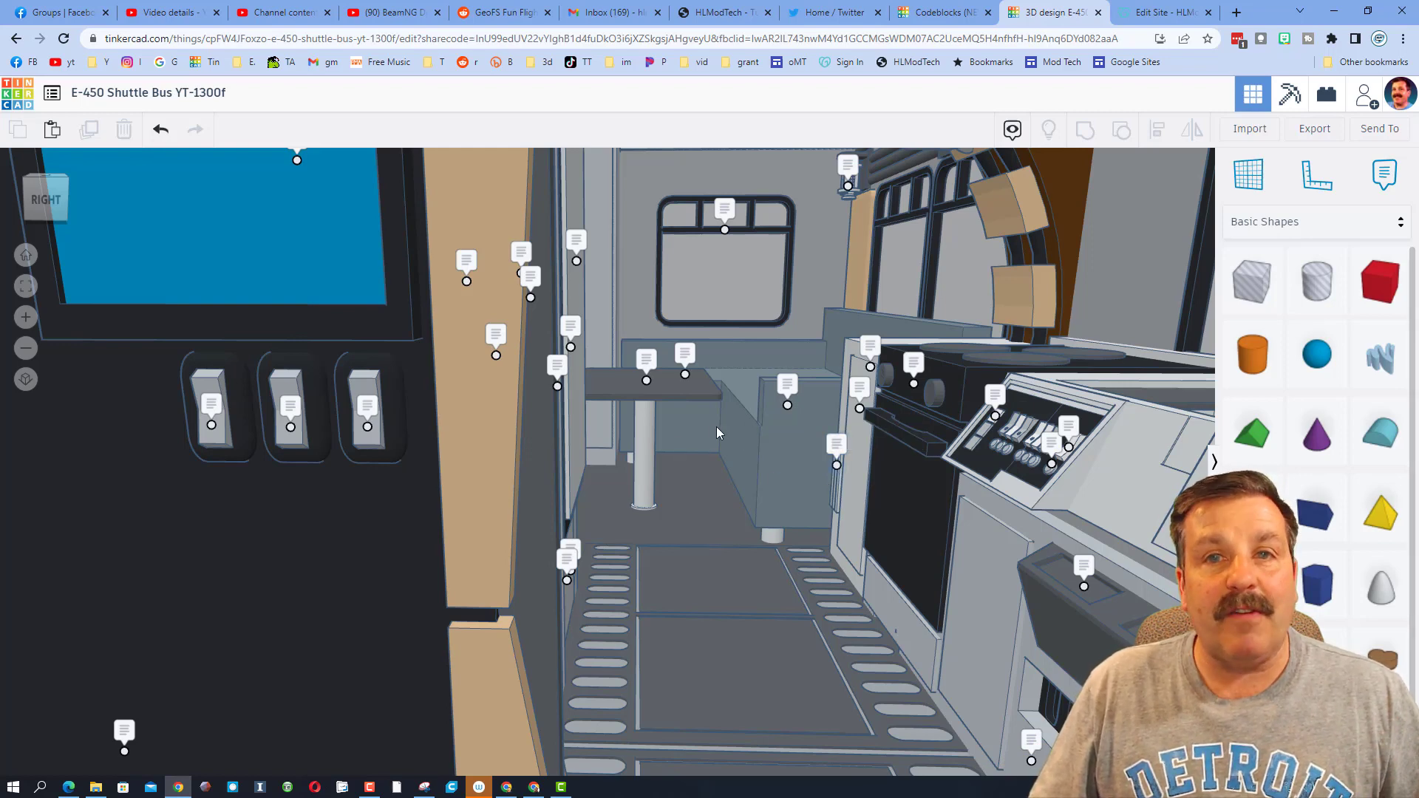
{"action": "mouse_move", "coordinate": [773, 328]}
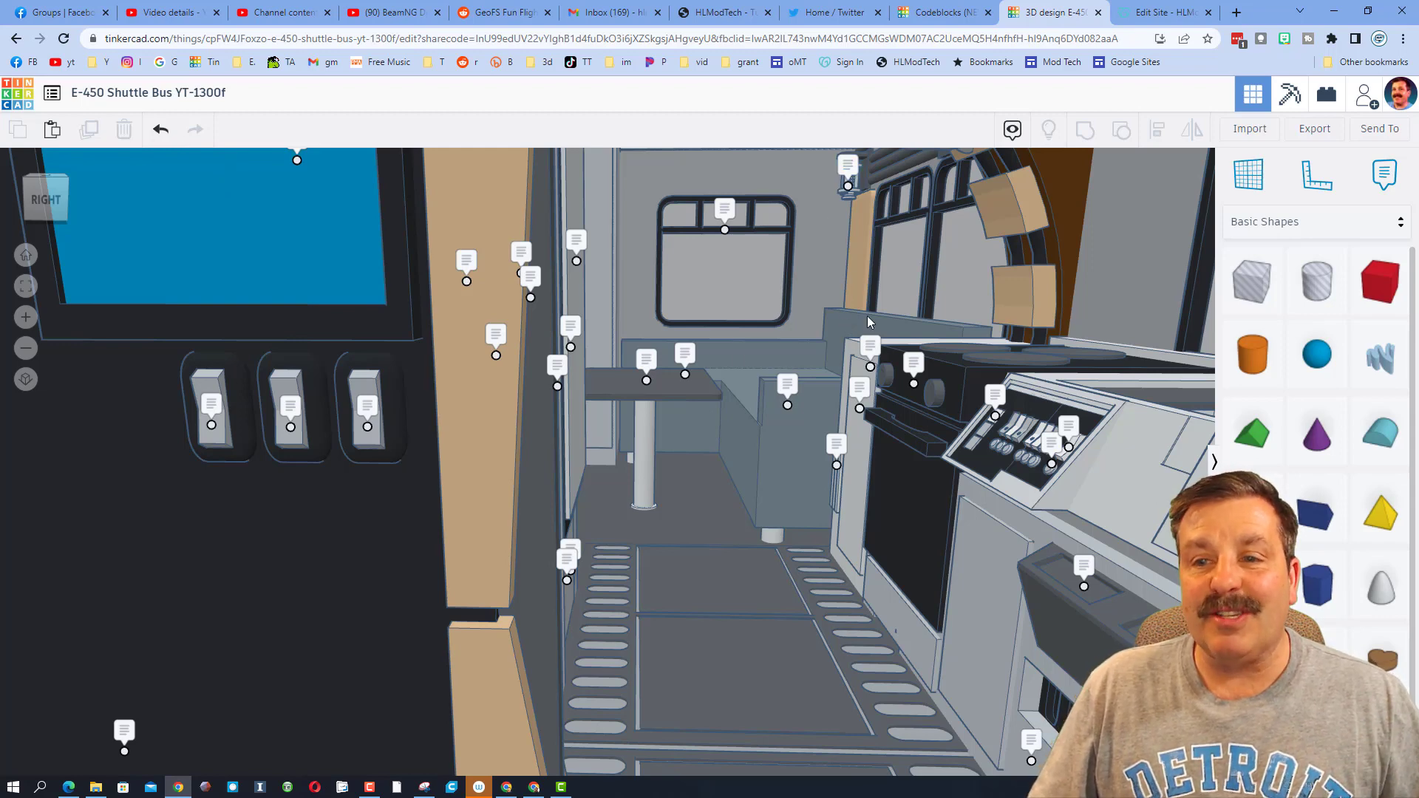
{"action": "mouse_move", "coordinate": [913, 382]}
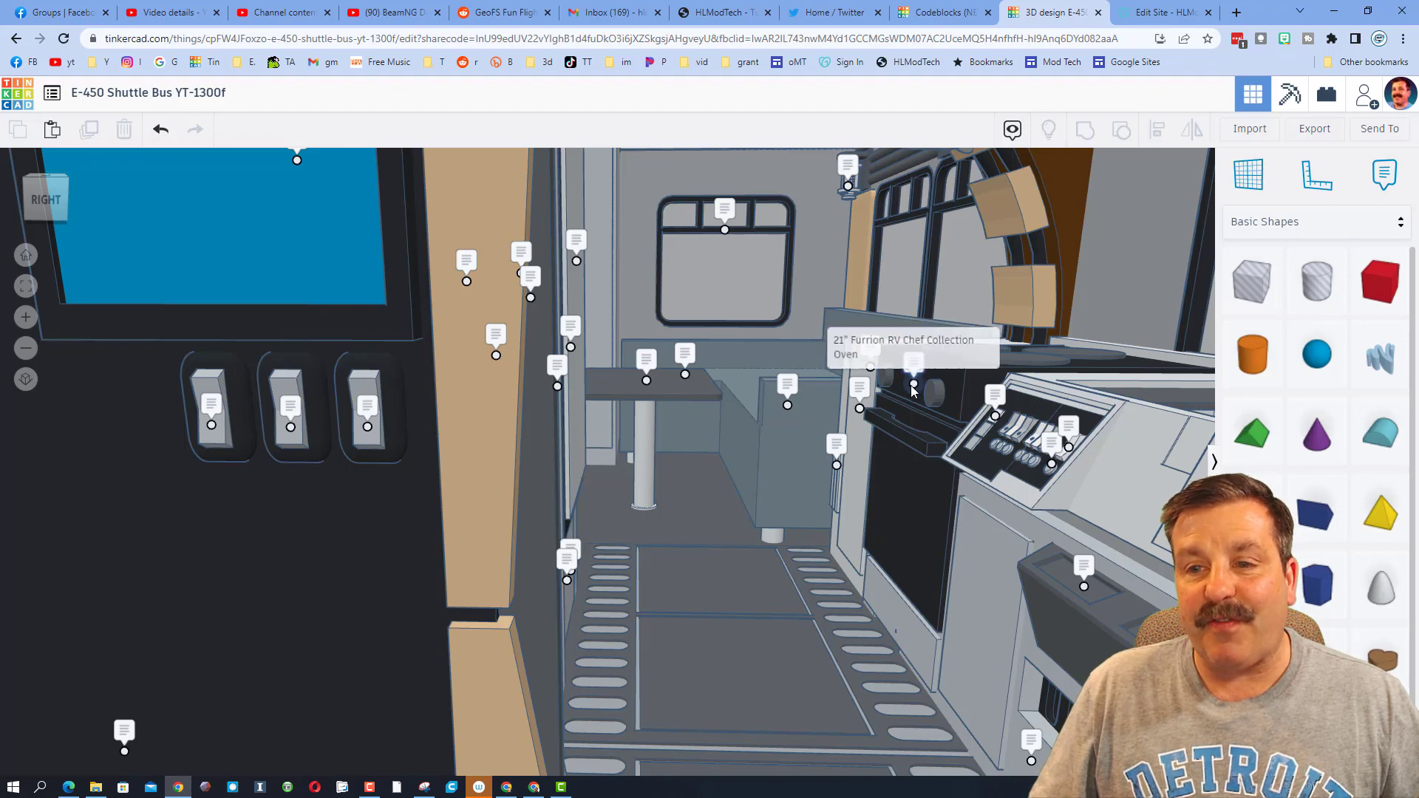
{"action": "mouse_move", "coordinate": [871, 368]}
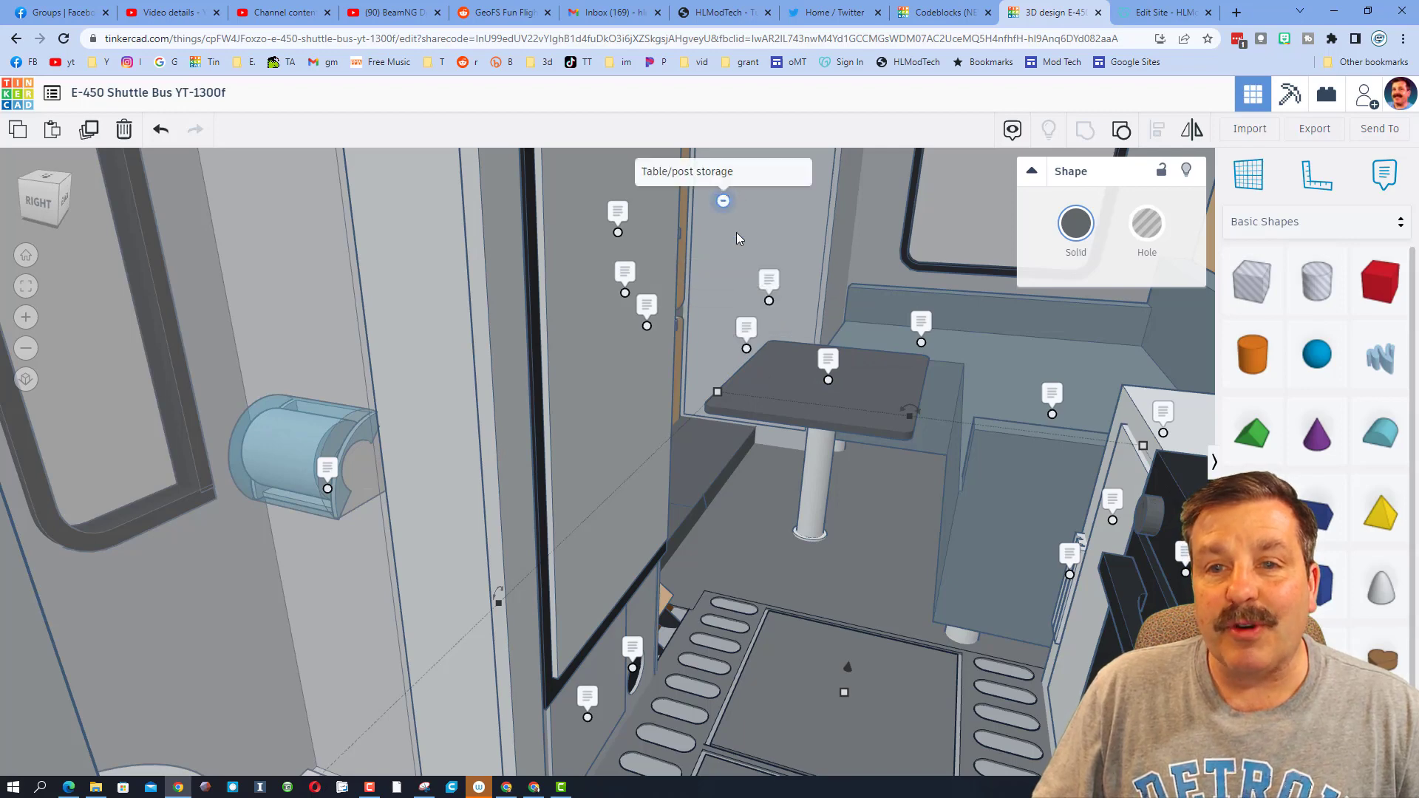
{"action": "mouse_move", "coordinate": [729, 264]}
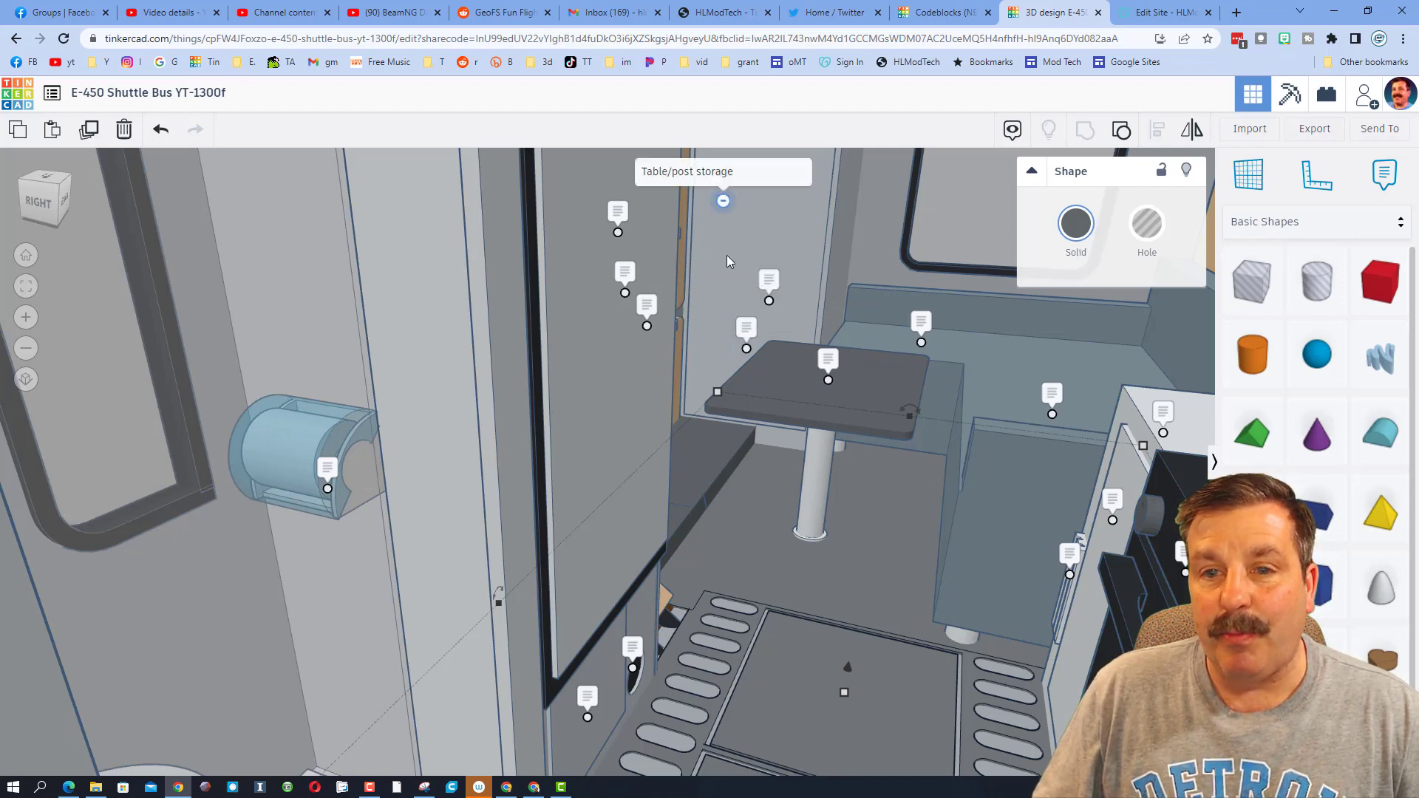
{"action": "mouse_move", "coordinate": [866, 599]}
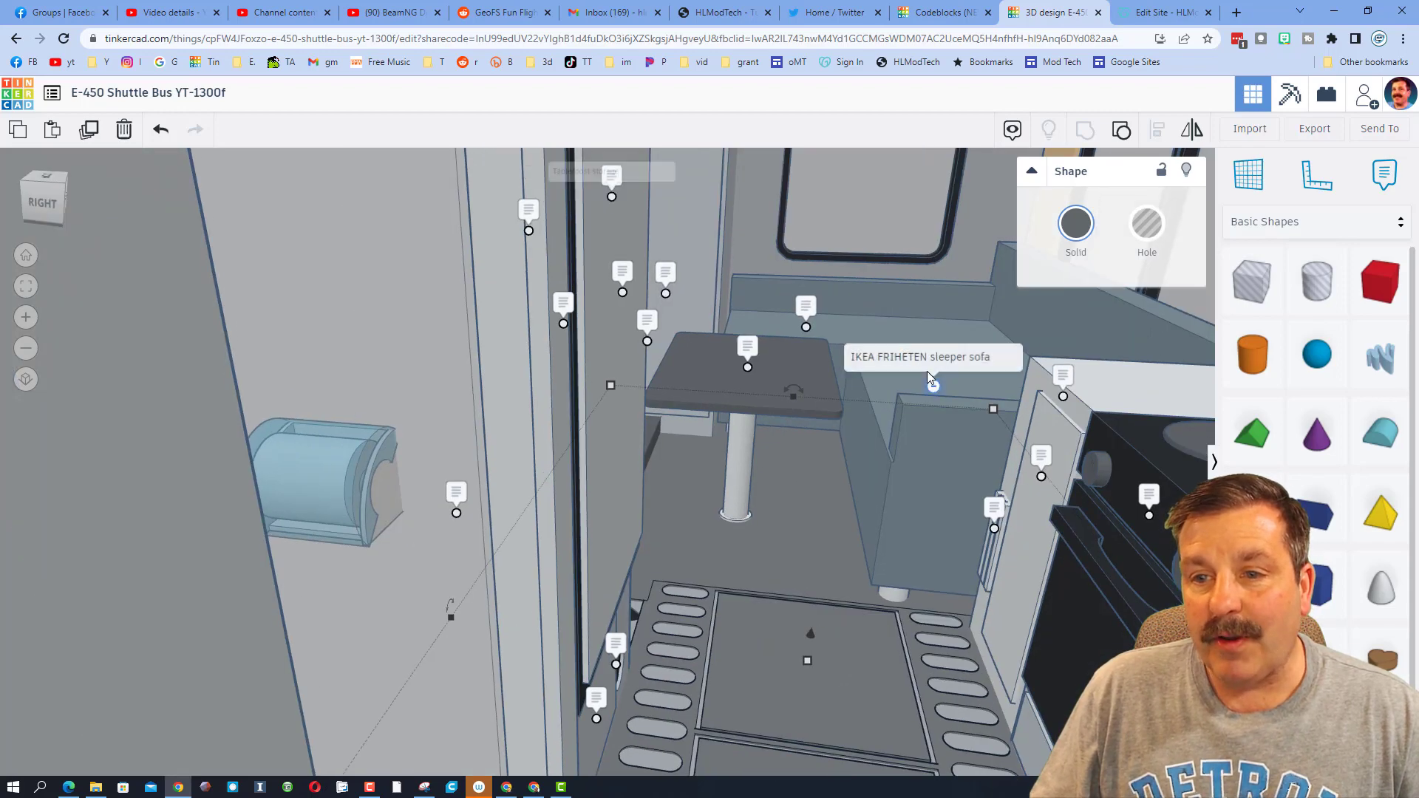
{"action": "mouse_move", "coordinate": [806, 327]}
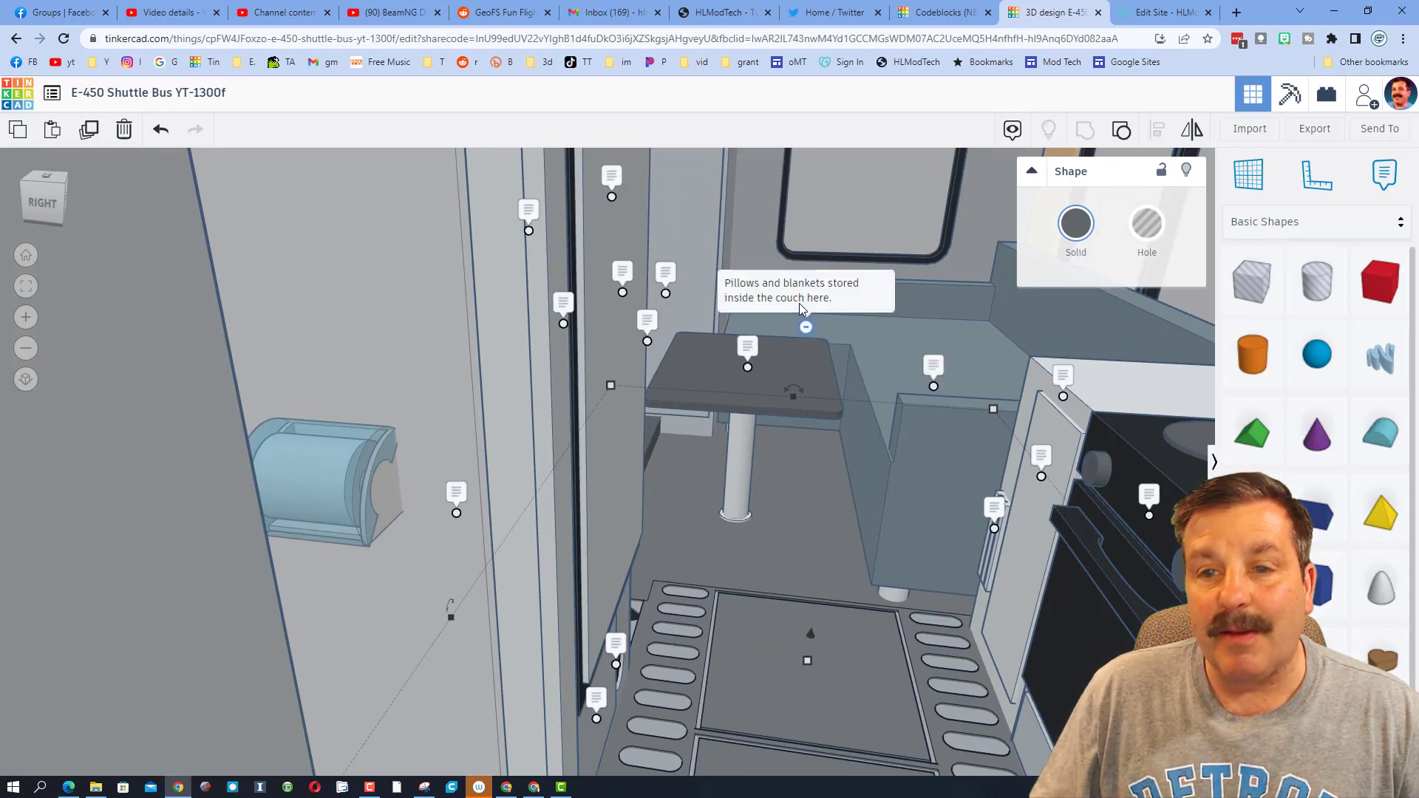
{"action": "mouse_move", "coordinate": [784, 316]}
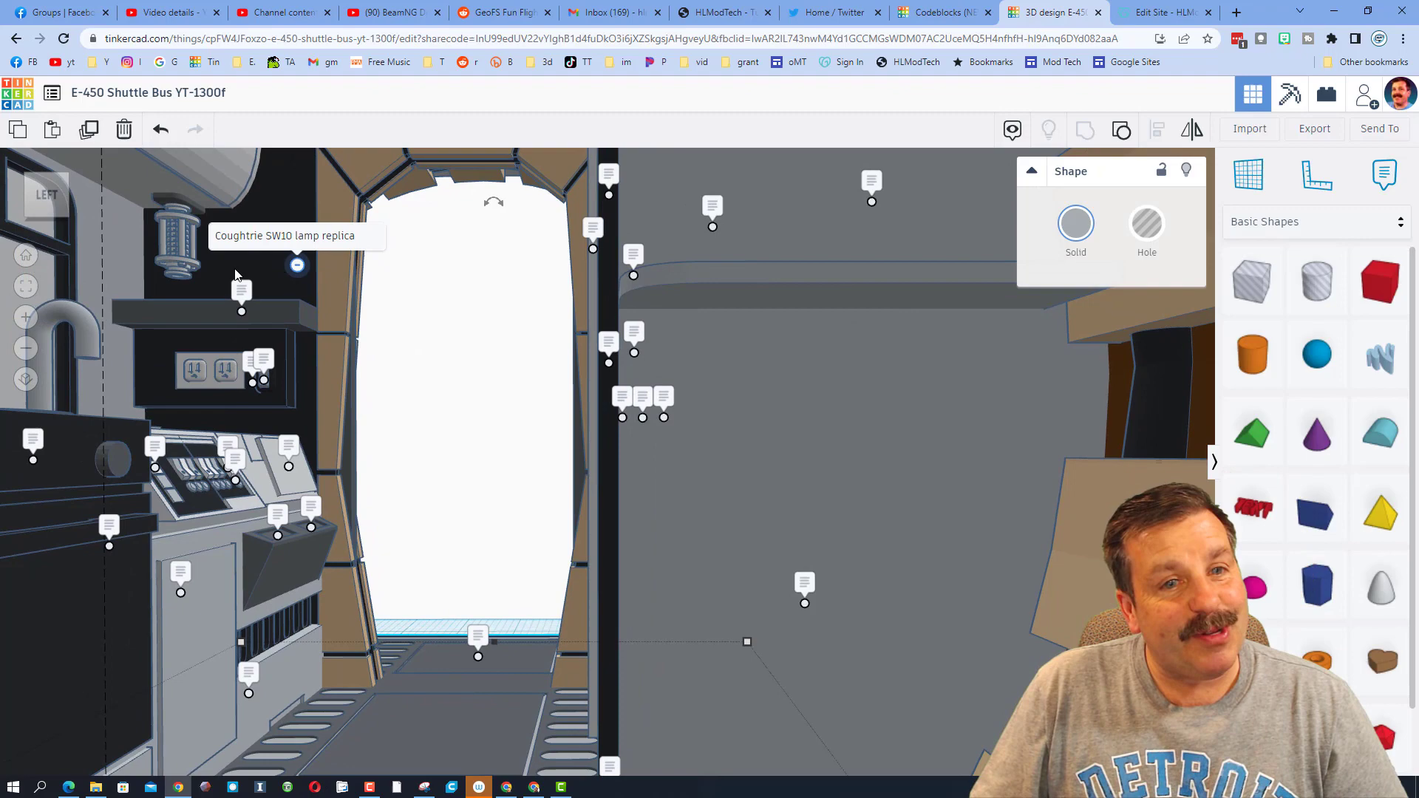
{"action": "mouse_move", "coordinate": [240, 311]}
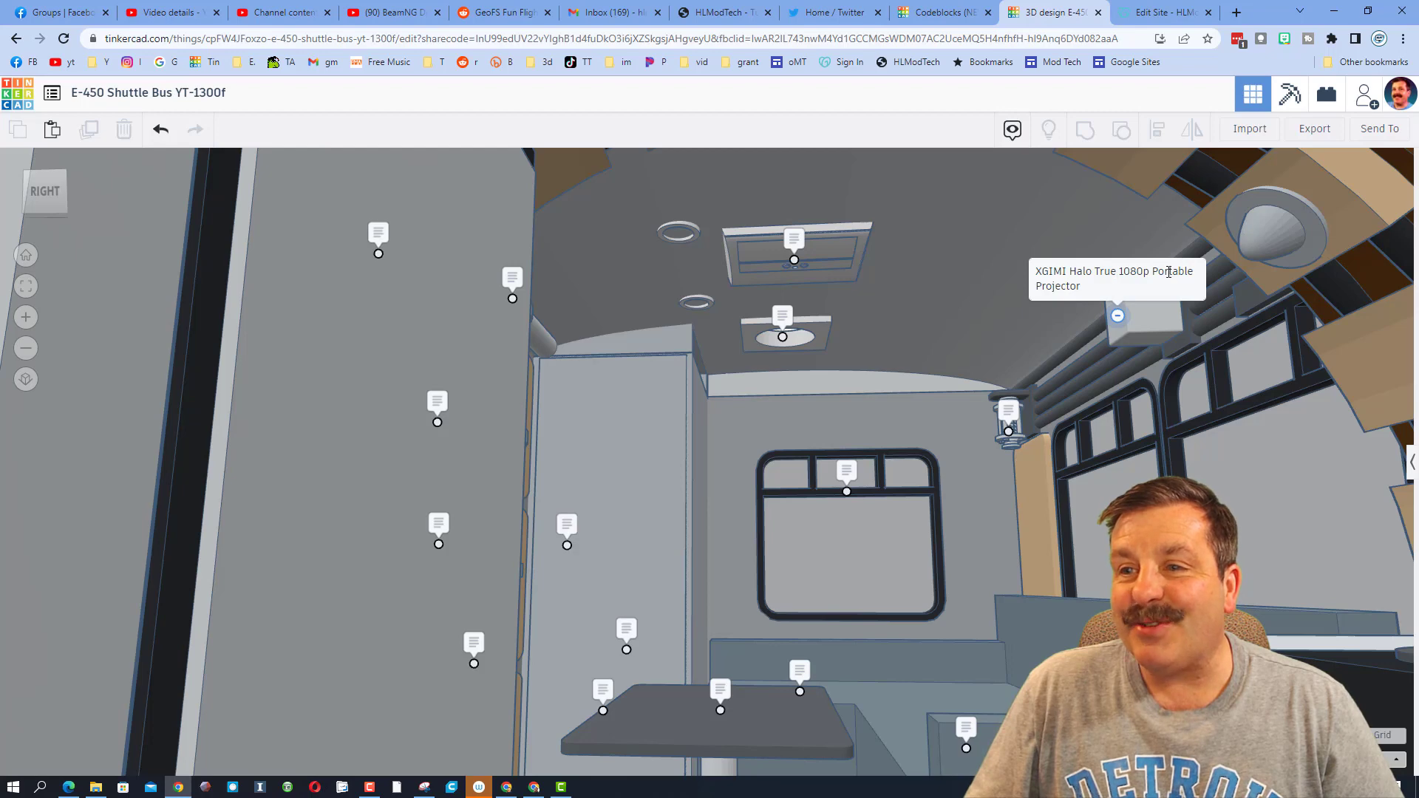
{"action": "mouse_move", "coordinate": [1013, 417]}
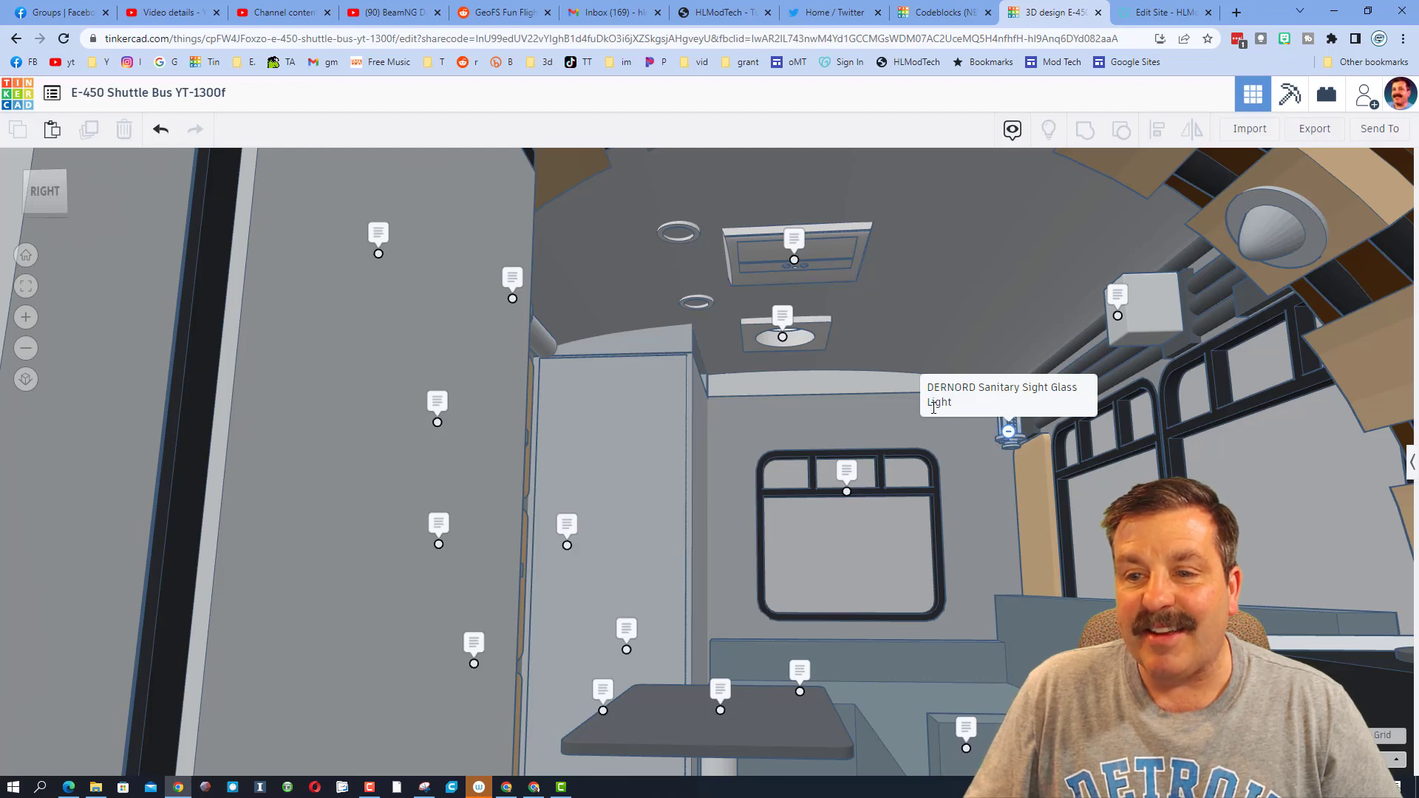
{"action": "mouse_move", "coordinate": [819, 474]}
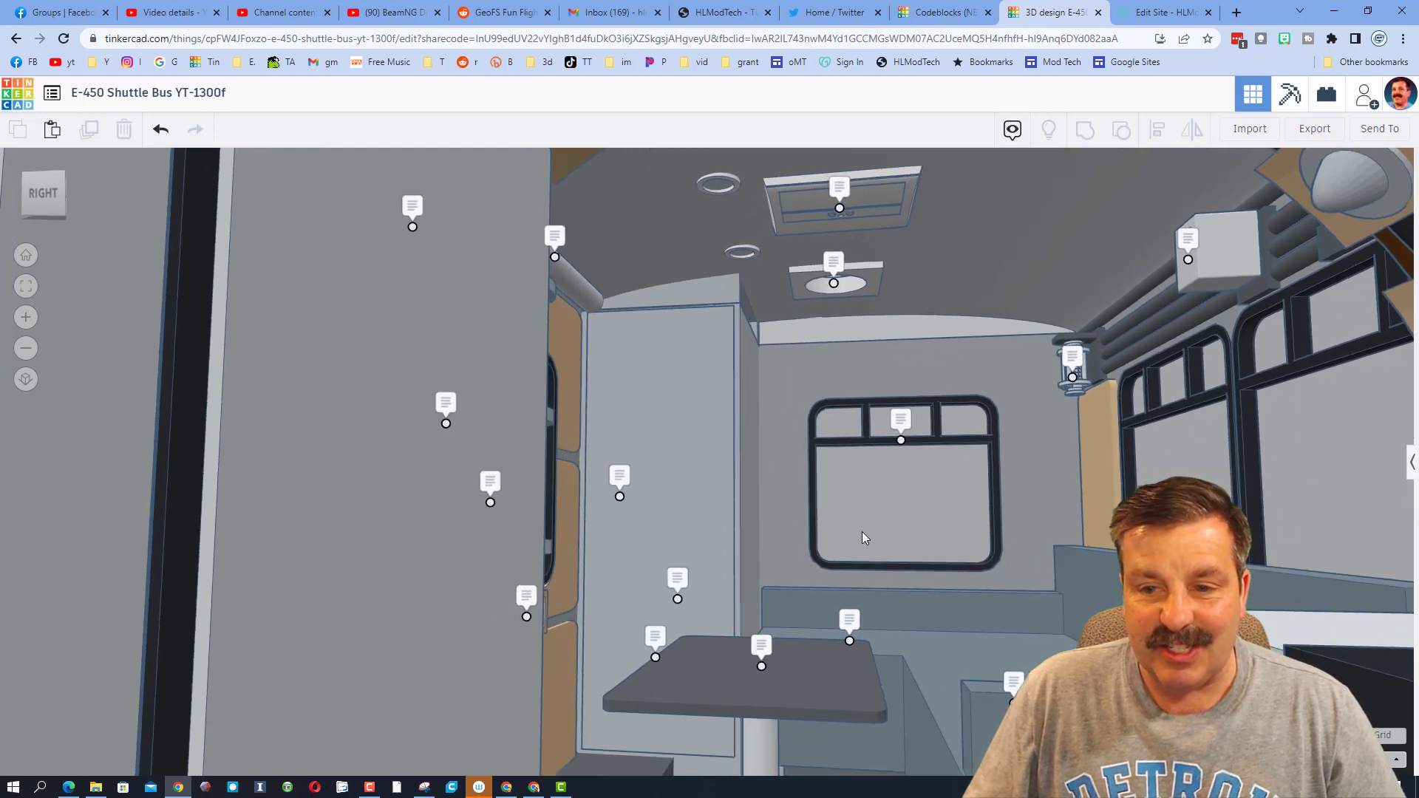
Step: Inspect the rear window wall and corridor, then reach the Designer Showcase from the HLModTech page
{"action": "left_click_drag", "start_coordinate": [865, 538], "coordinate": [751, 547]}
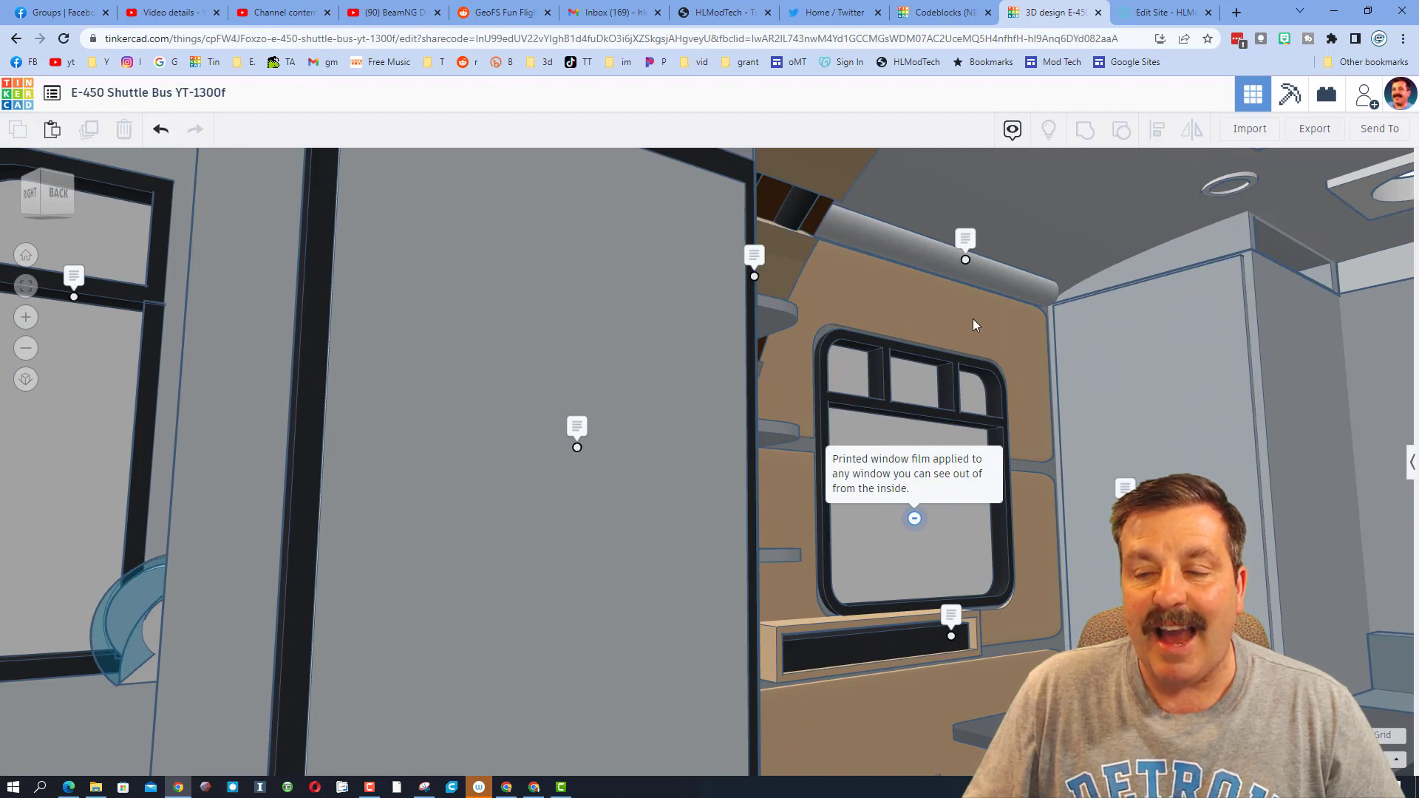
{"action": "mouse_move", "coordinate": [965, 260]}
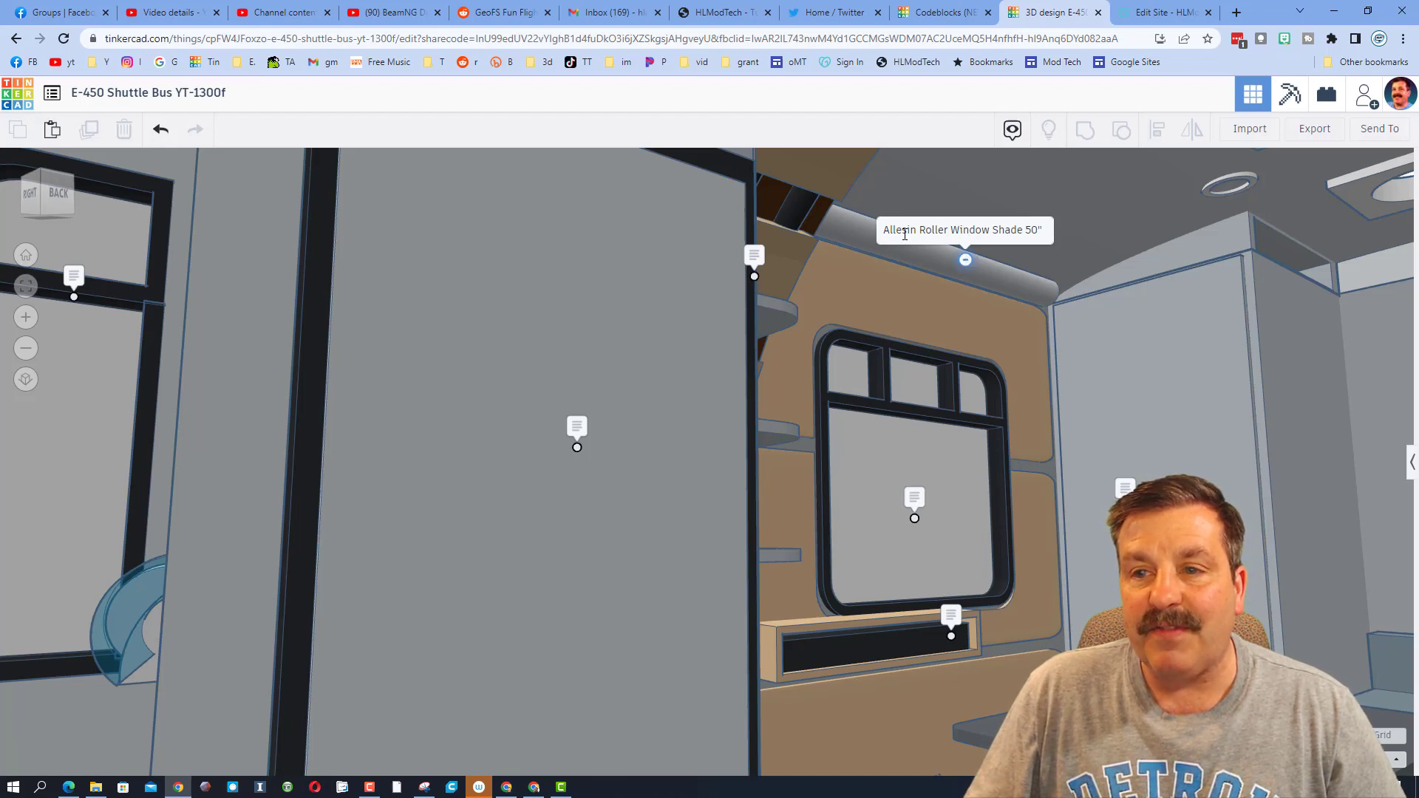
{"action": "mouse_move", "coordinate": [918, 279]}
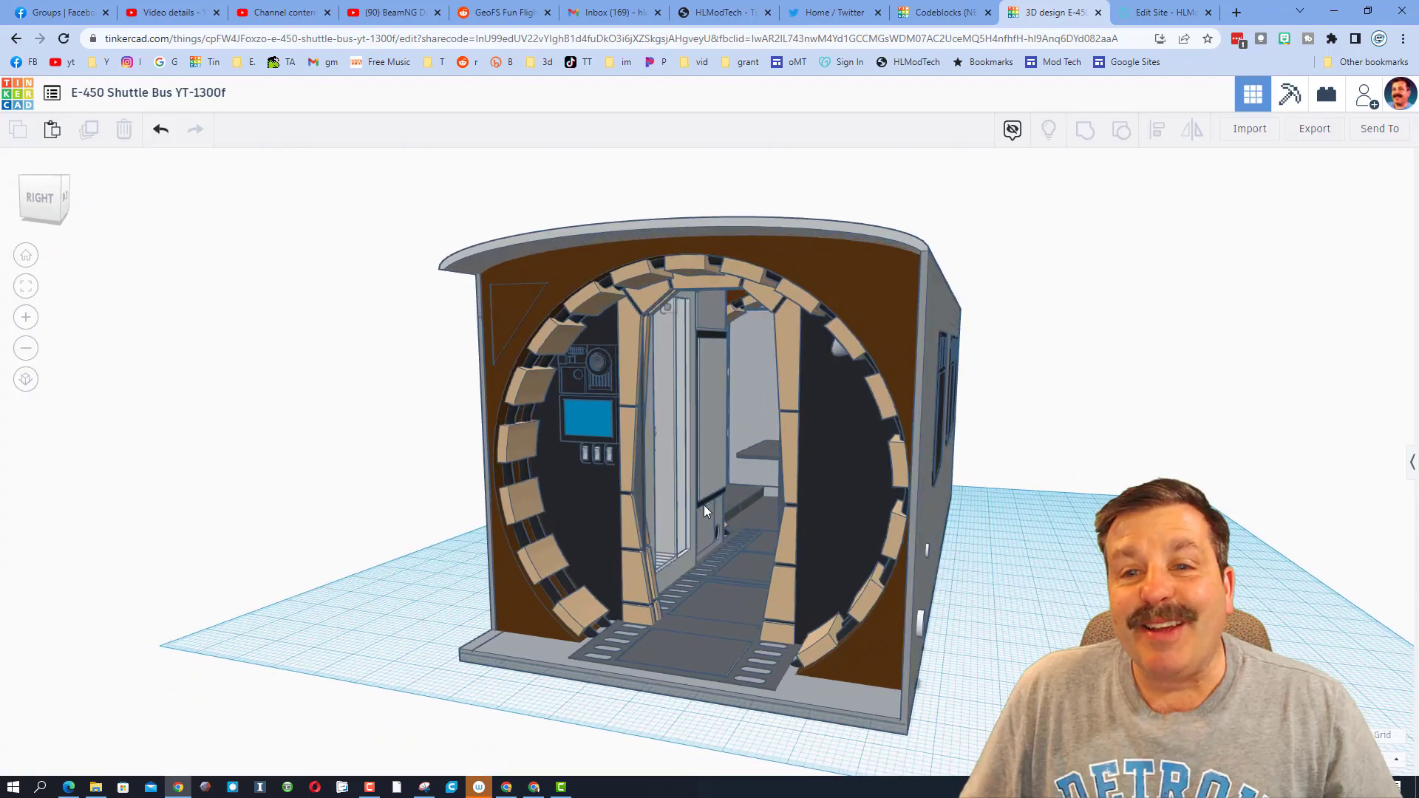
{"action": "left_click_drag", "start_coordinate": [706, 507], "coordinate": [785, 526]}
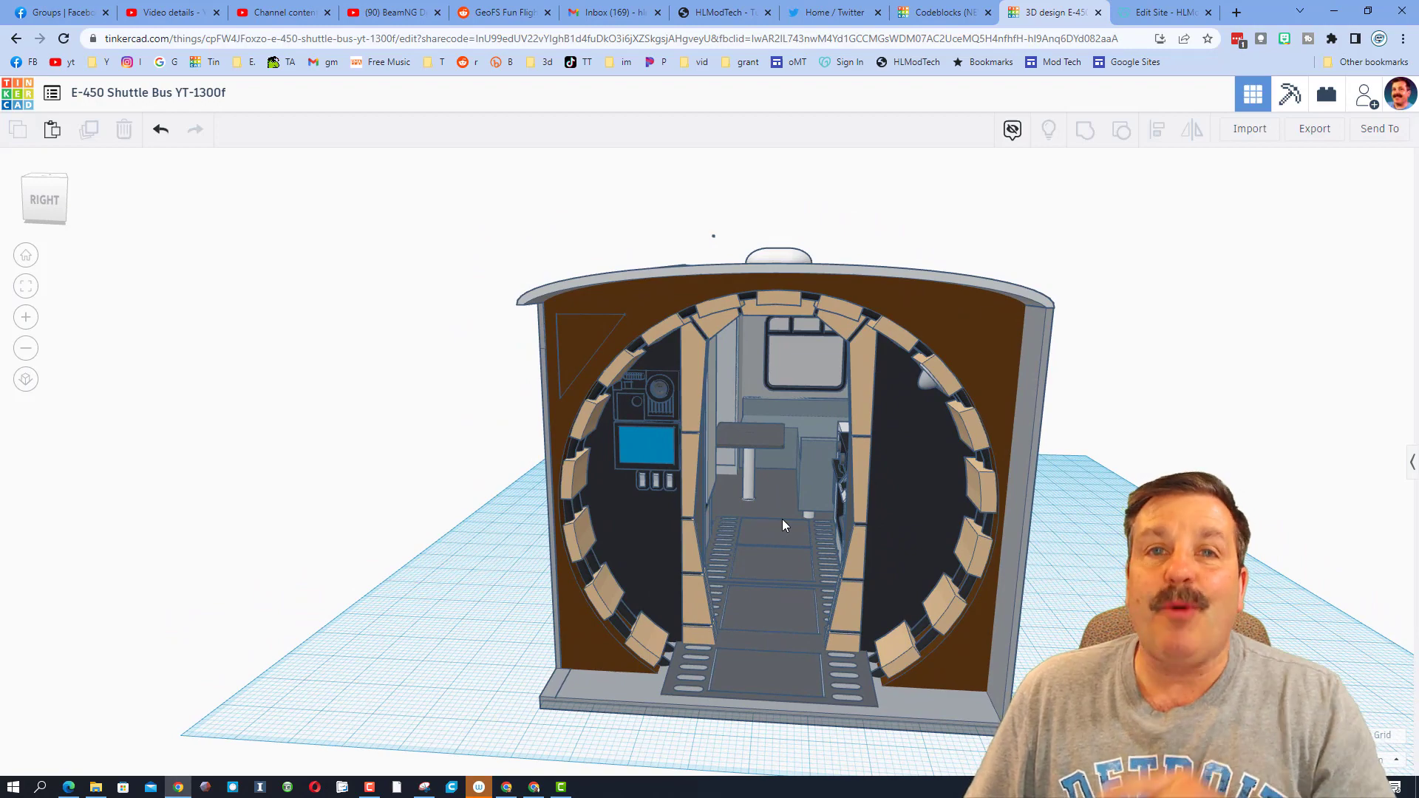
{"action": "left_click", "coordinate": [263, 12]}
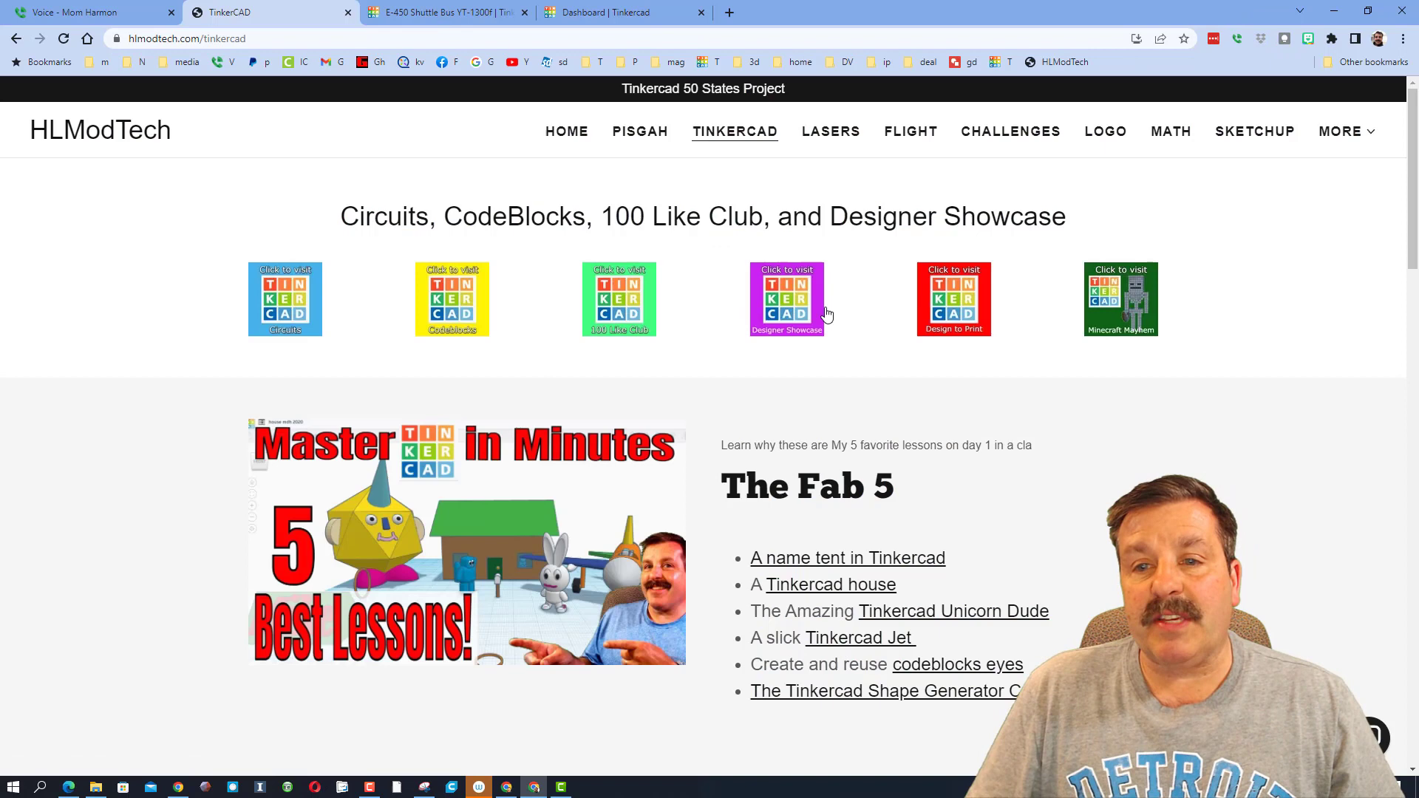
{"action": "left_click", "coordinate": [784, 299]}
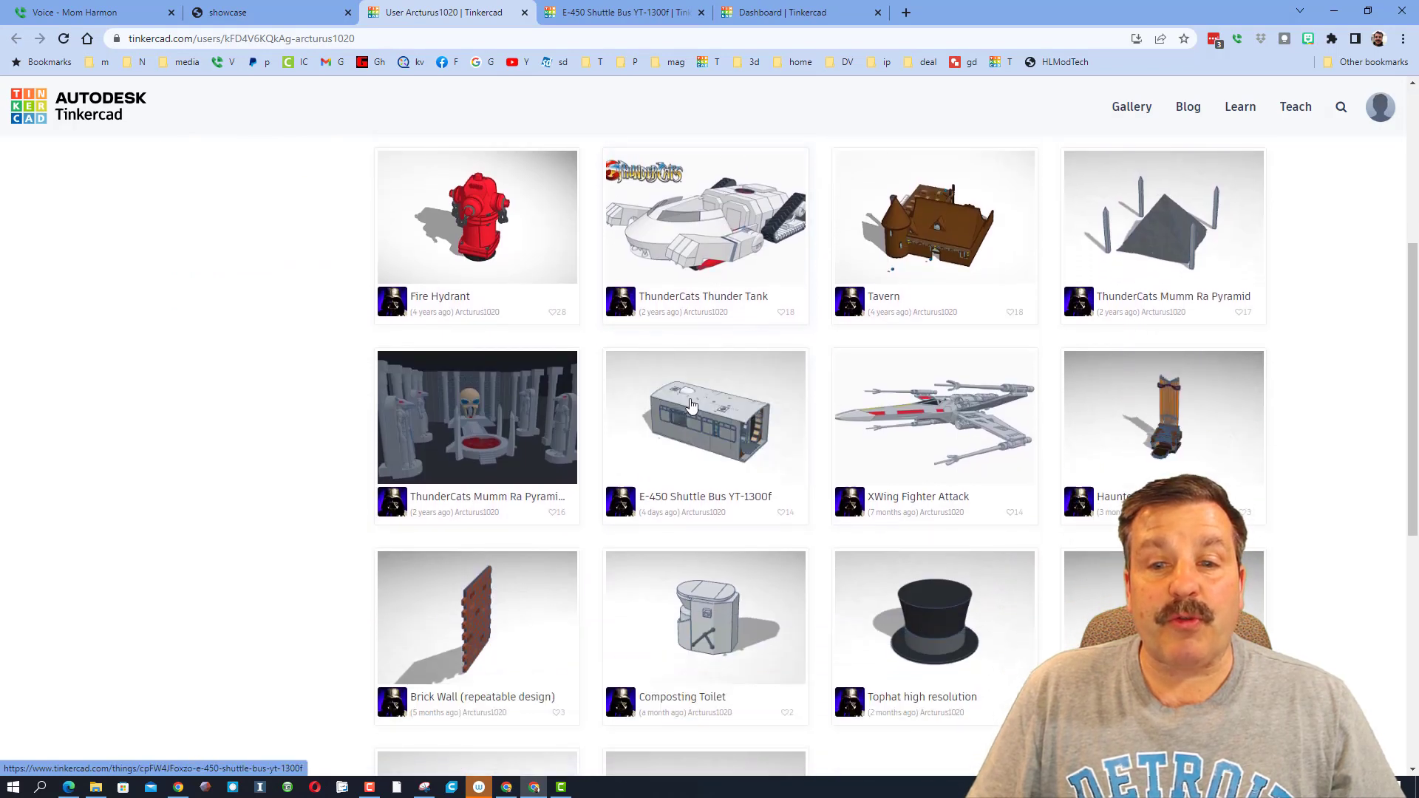
Step: Give the E-450 Shuttle Bus YT-1300f design an Awesome A+ reaction and return to the gallery
{"action": "left_click", "coordinate": [703, 417]}
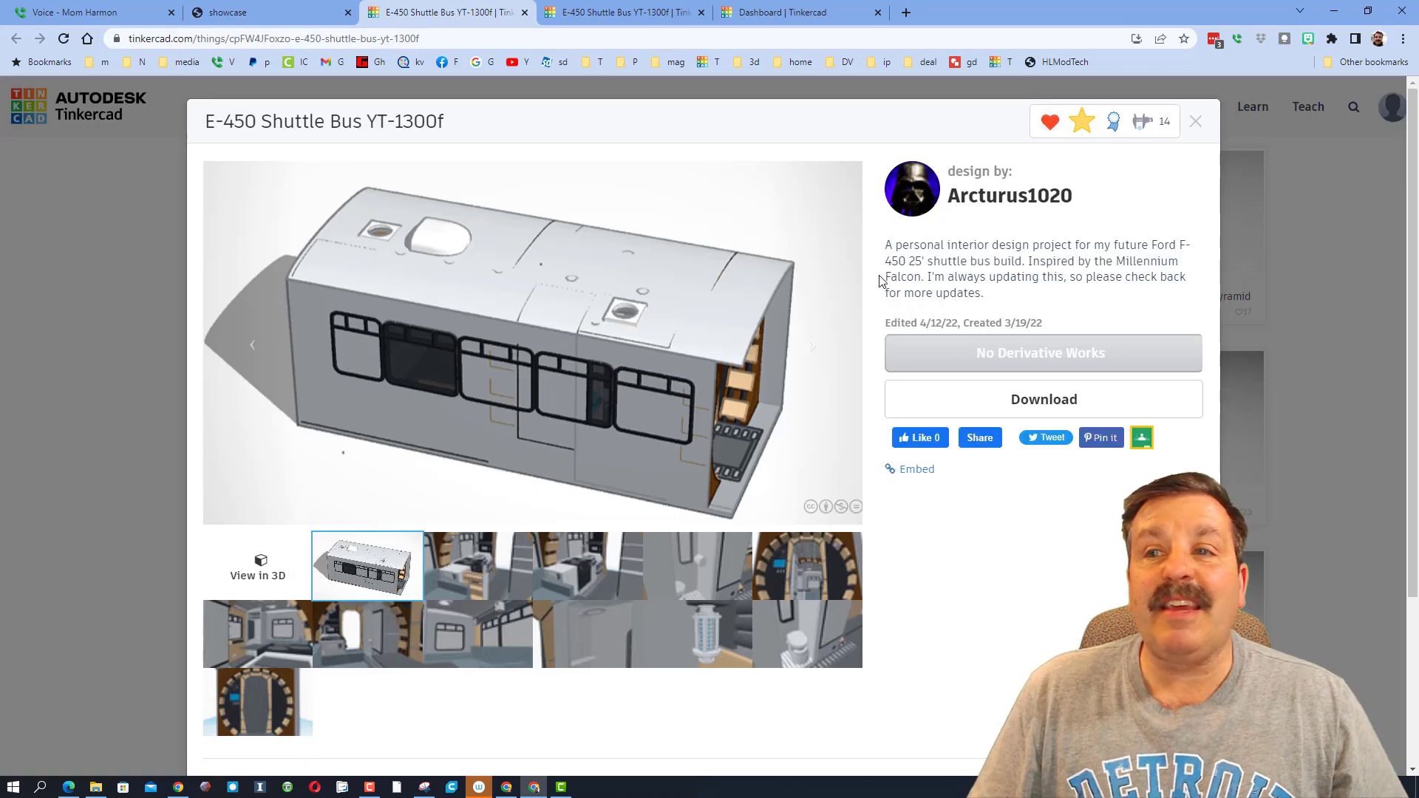
{"action": "left_click", "coordinate": [1049, 122]}
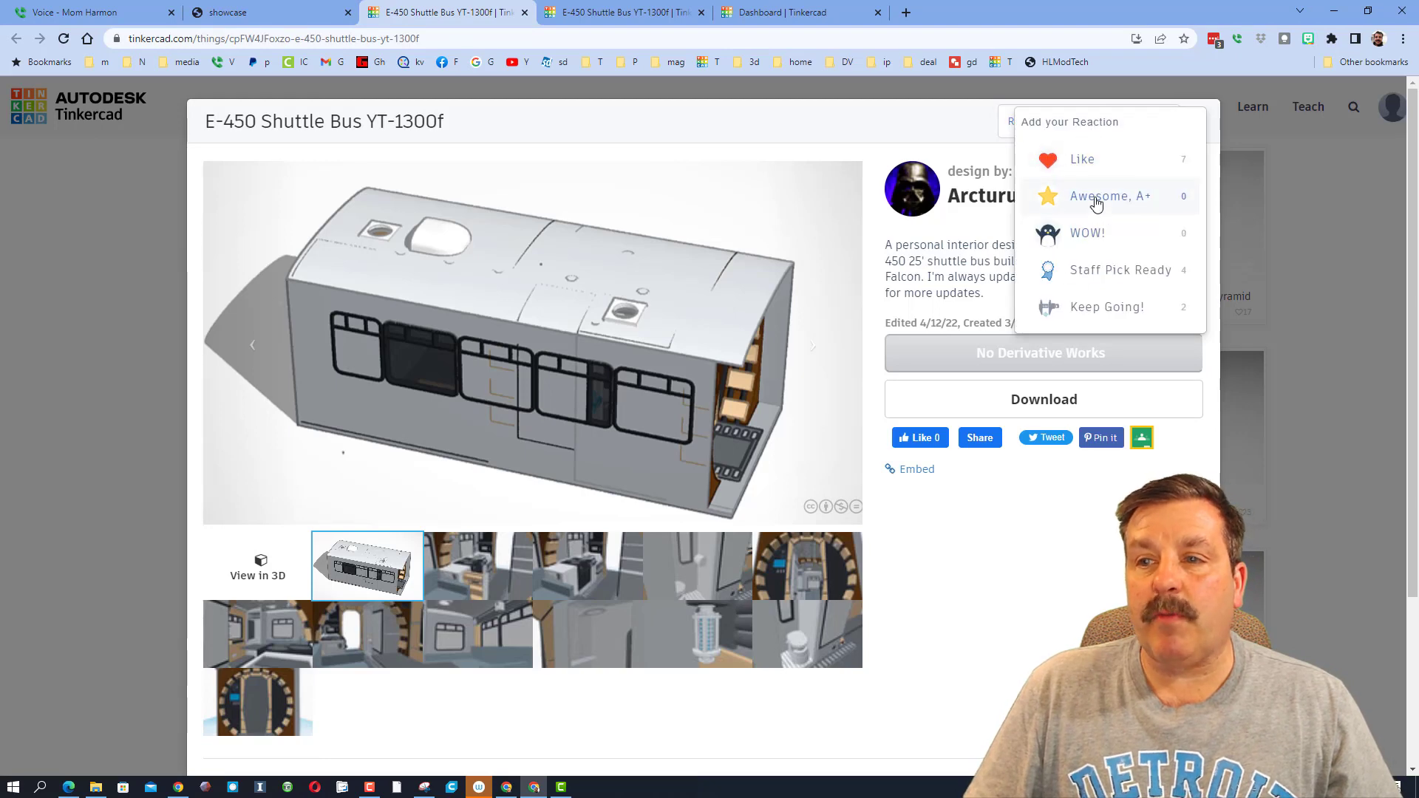
{"action": "left_click", "coordinate": [1110, 197]}
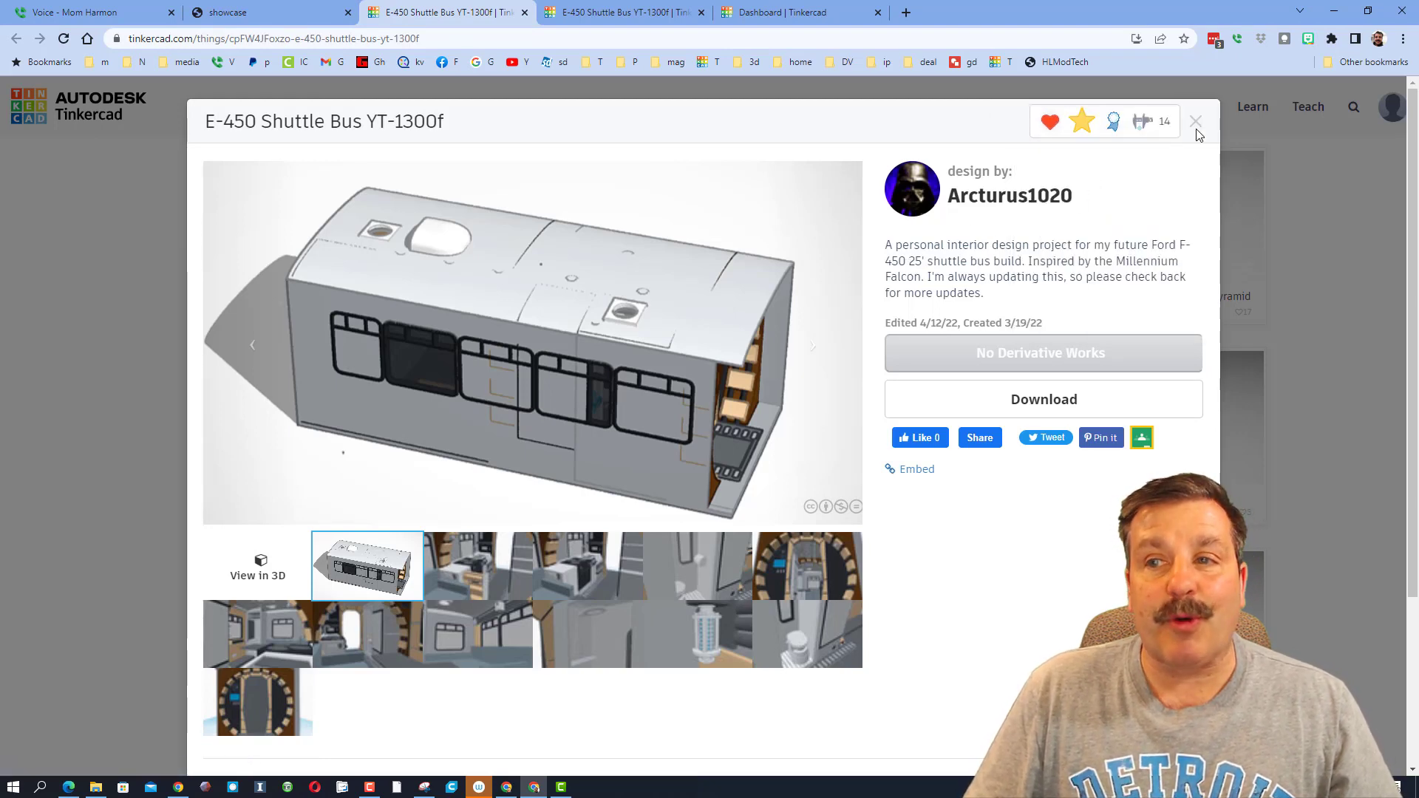
{"action": "left_click", "coordinate": [1196, 121]}
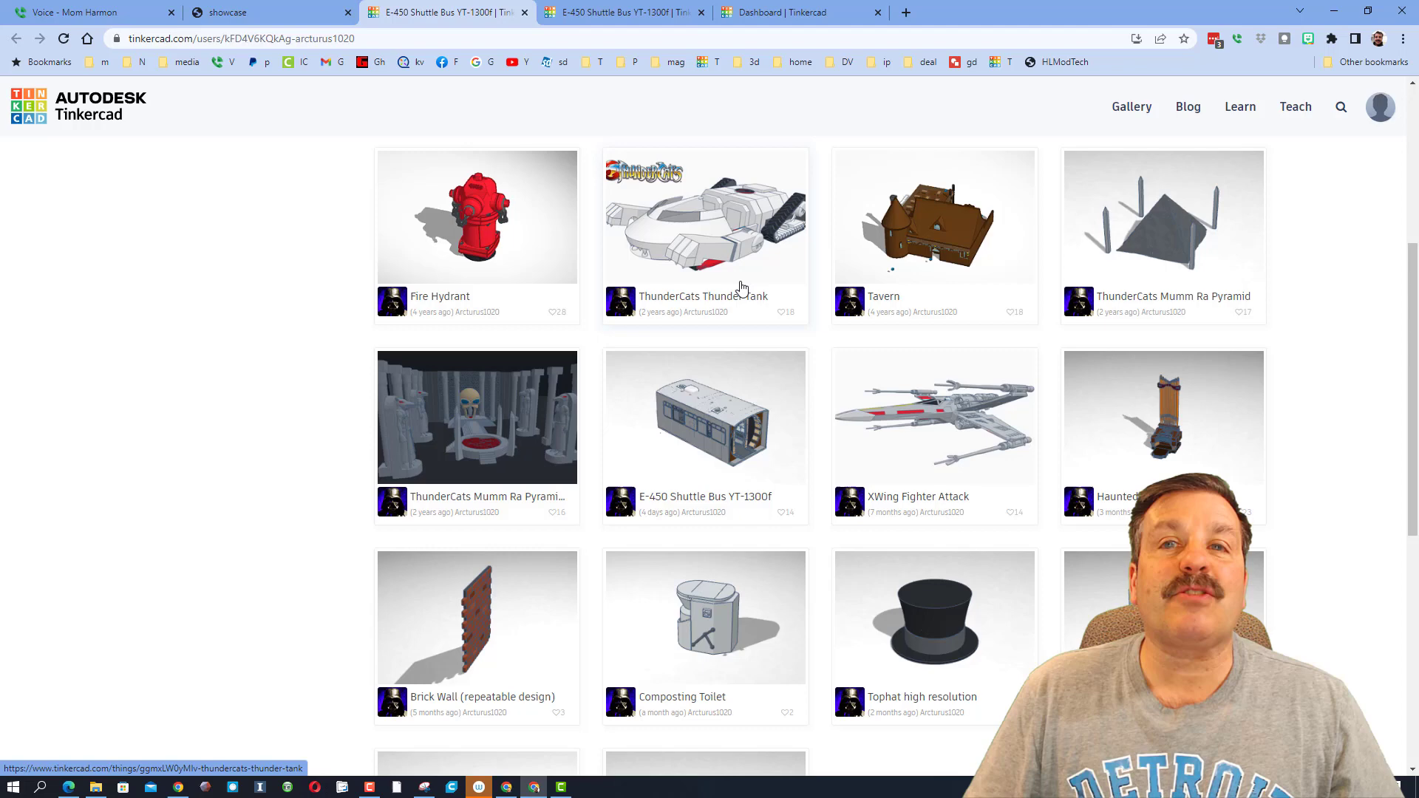
Step: Copy and Tinker the E-450 Shuttle Bus Interior empty design so it opens in the editor
{"action": "scroll", "scroll_direction": "down", "scroll_amount": 3}
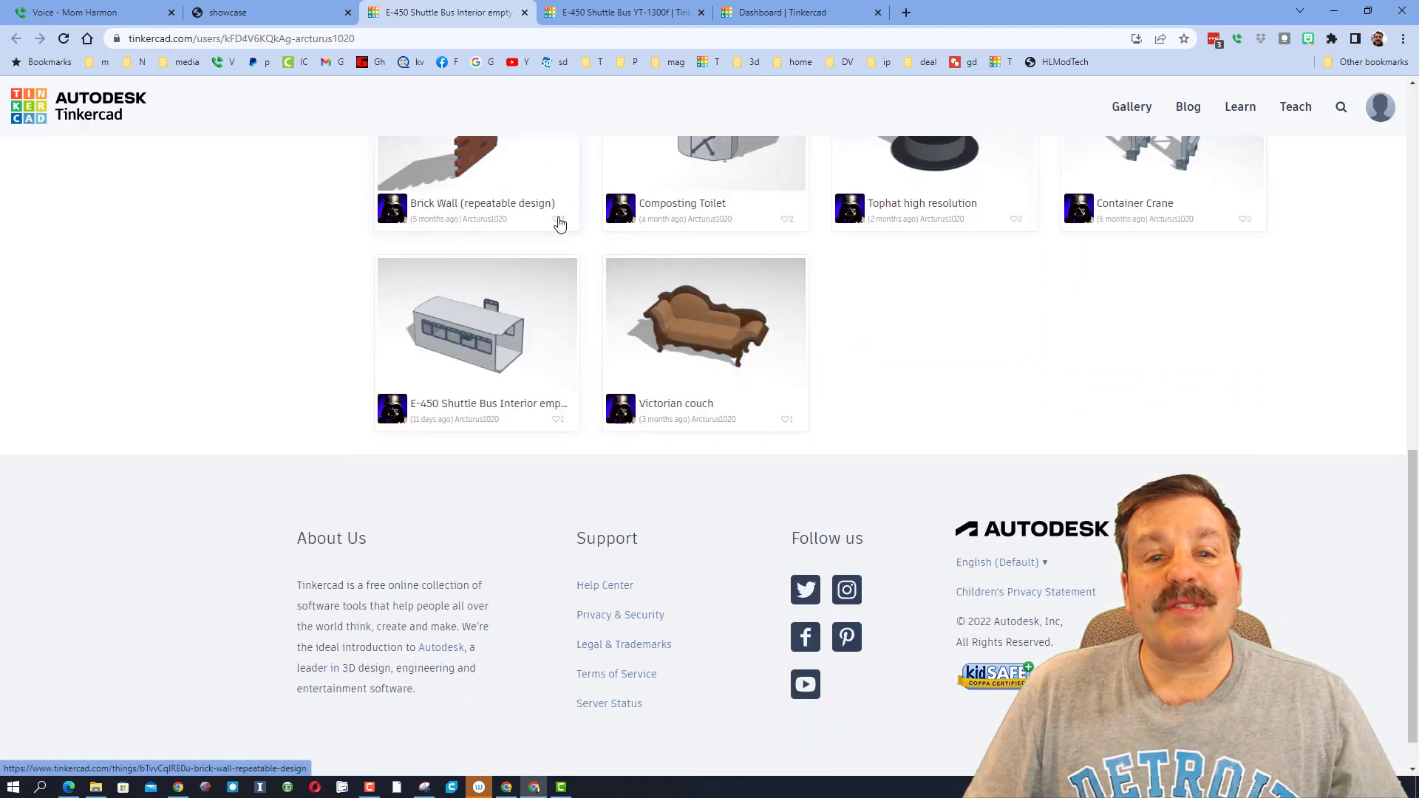
{"action": "scroll", "scroll_direction": "down", "scroll_amount": 3}
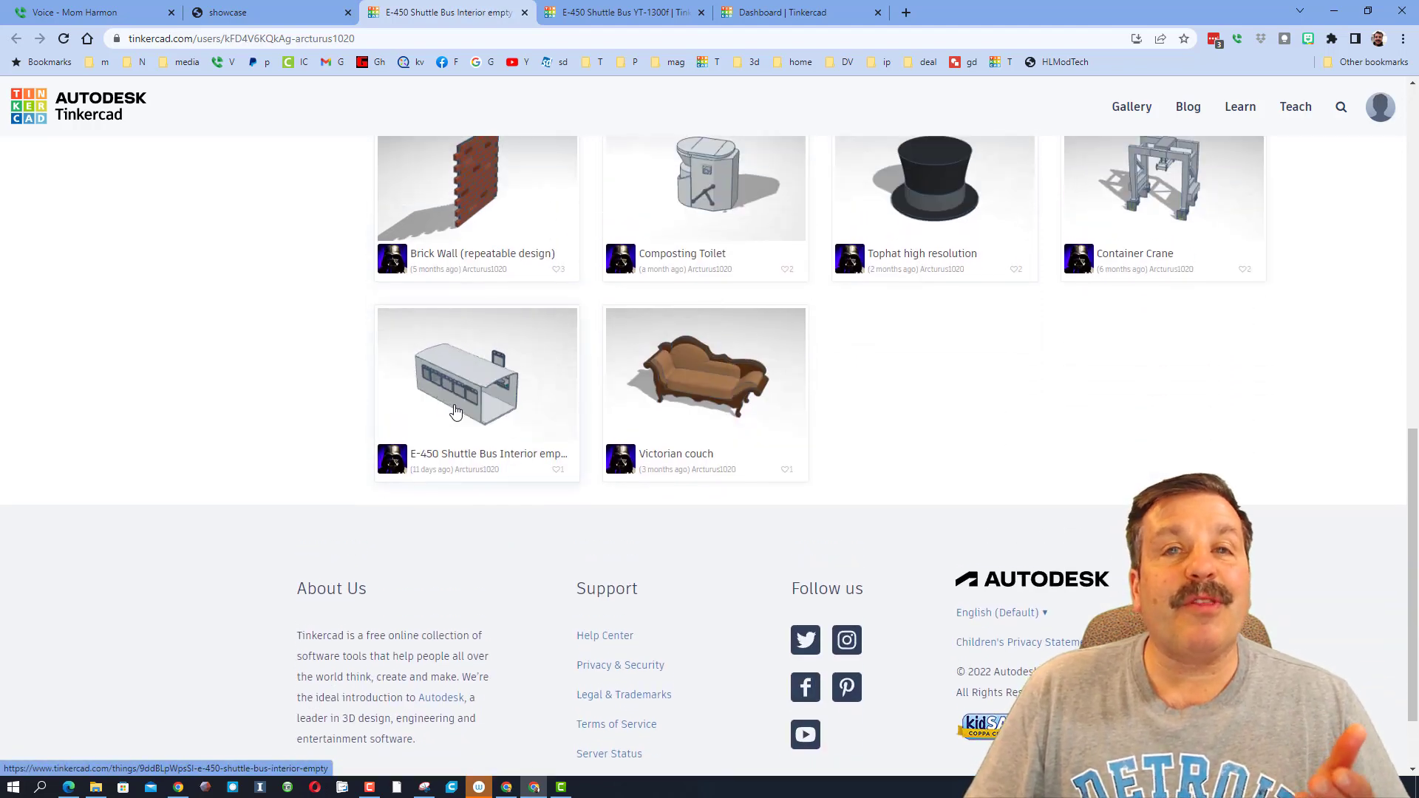
{"action": "left_click", "coordinate": [477, 374]}
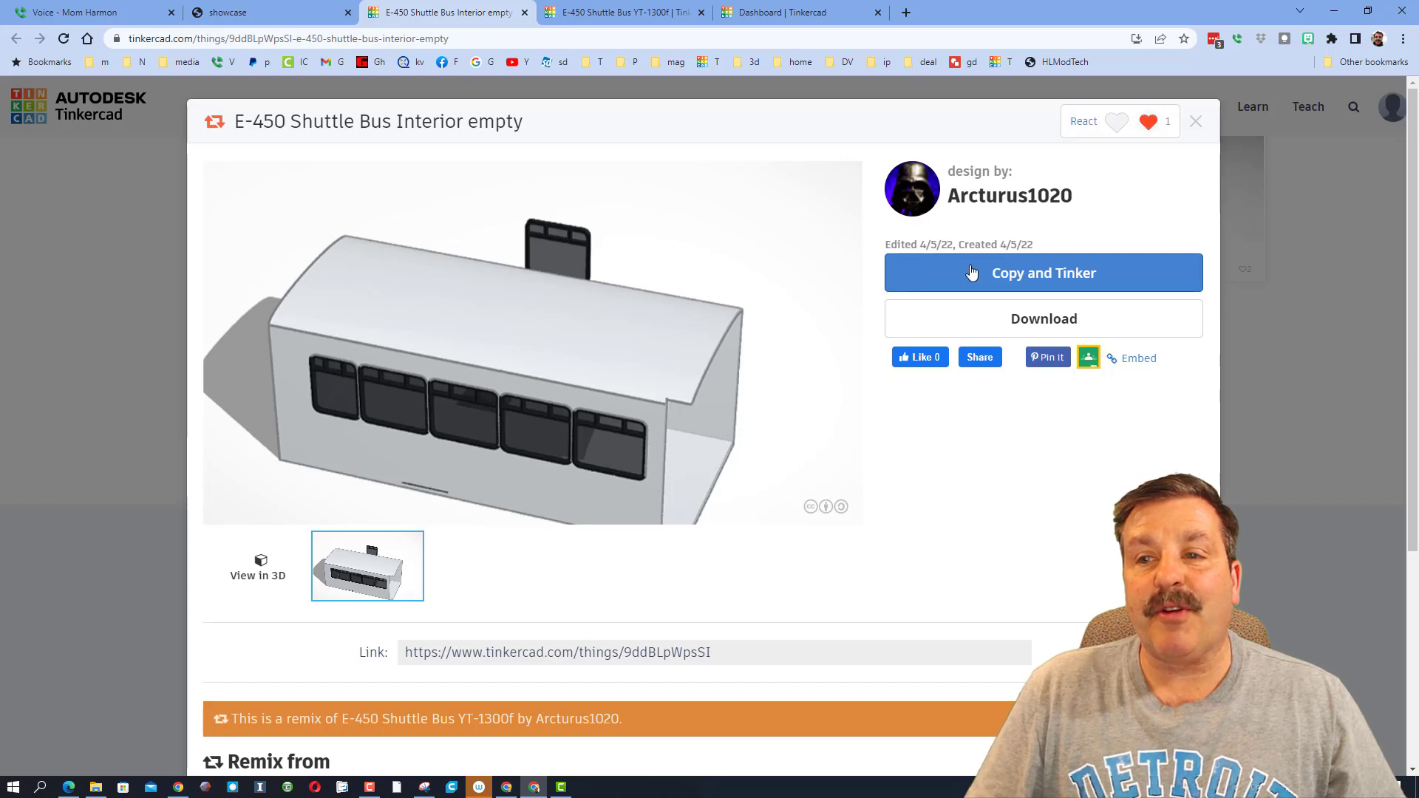
{"action": "left_click", "coordinate": [1042, 272]}
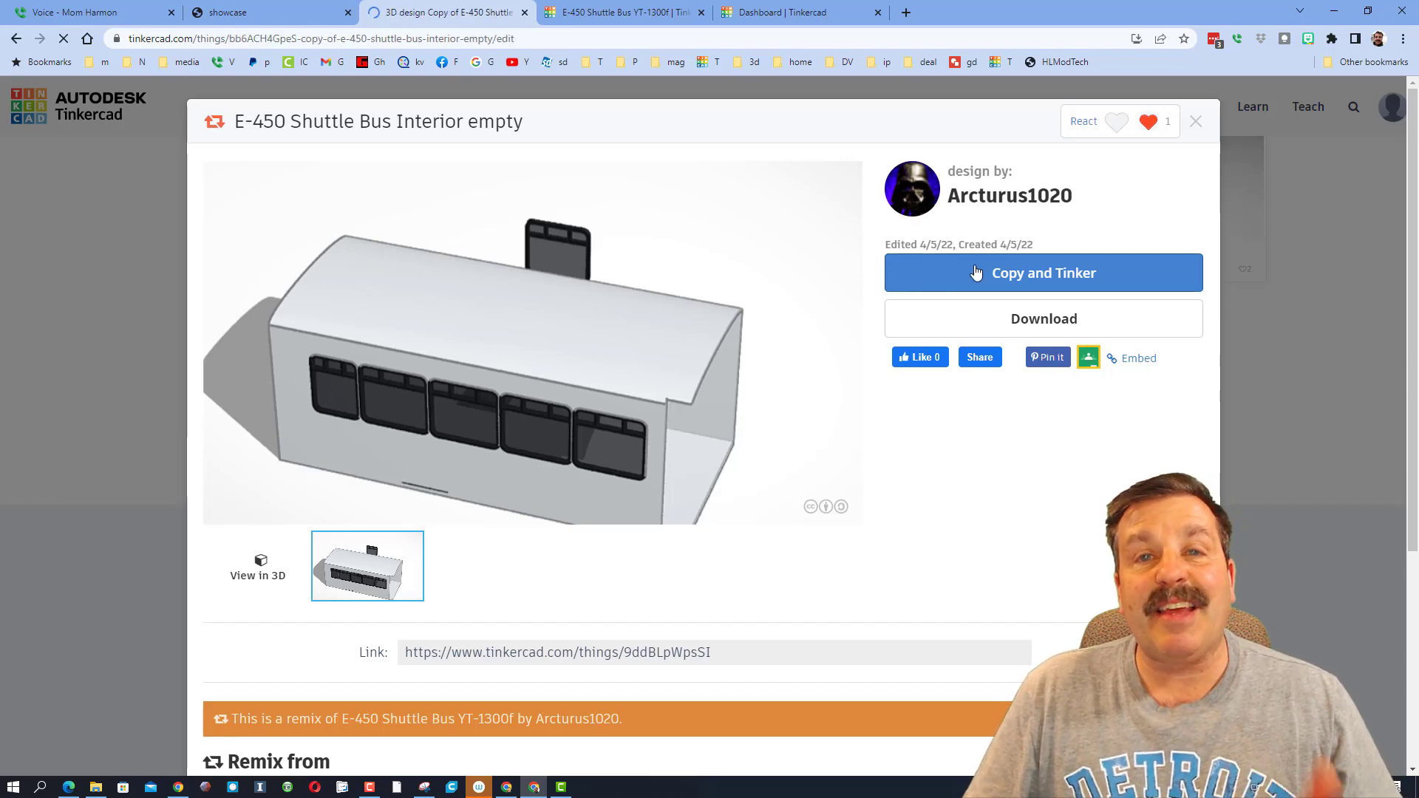
{"action": "left_click", "coordinate": [1041, 272]}
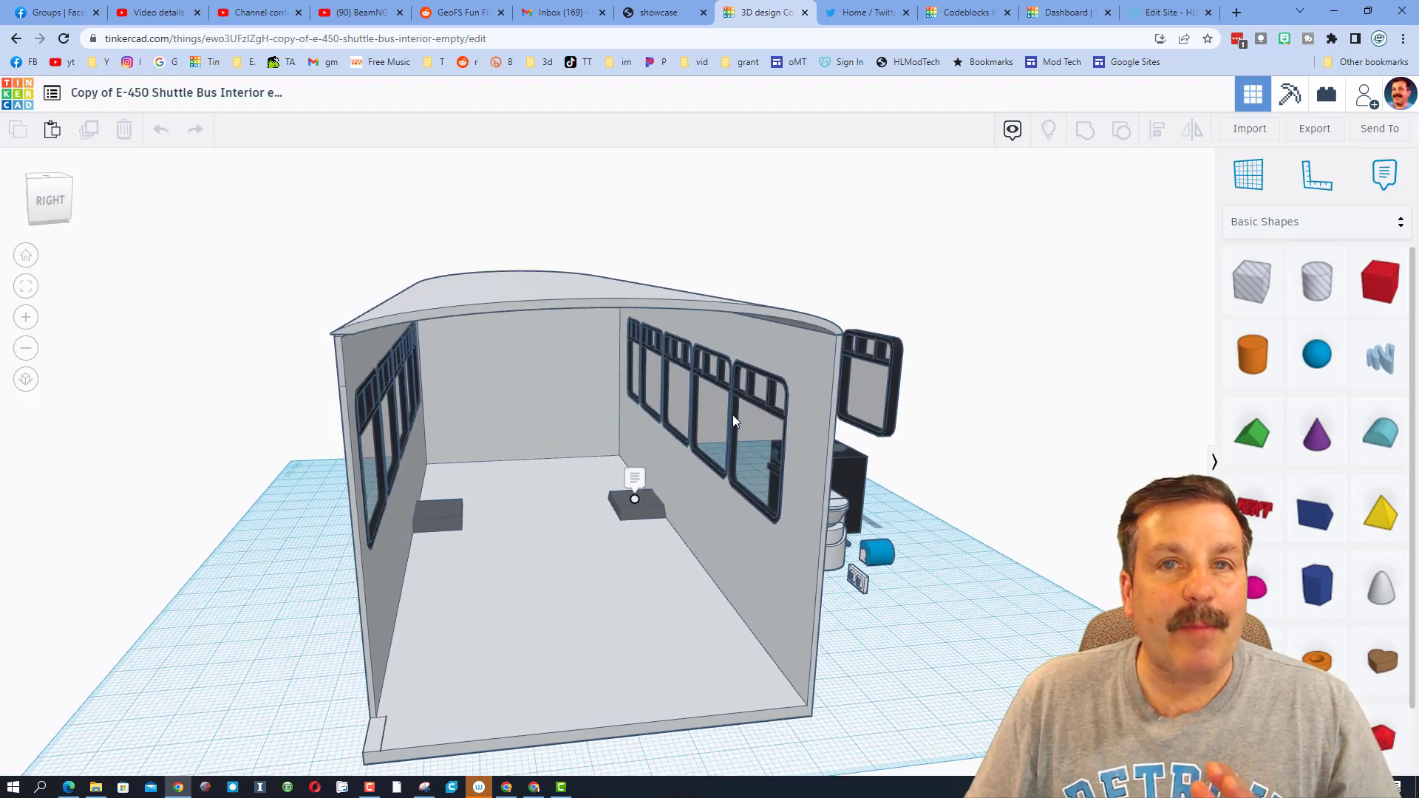
{"action": "left_click_drag", "start_coordinate": [733, 421], "coordinate": [796, 393]}
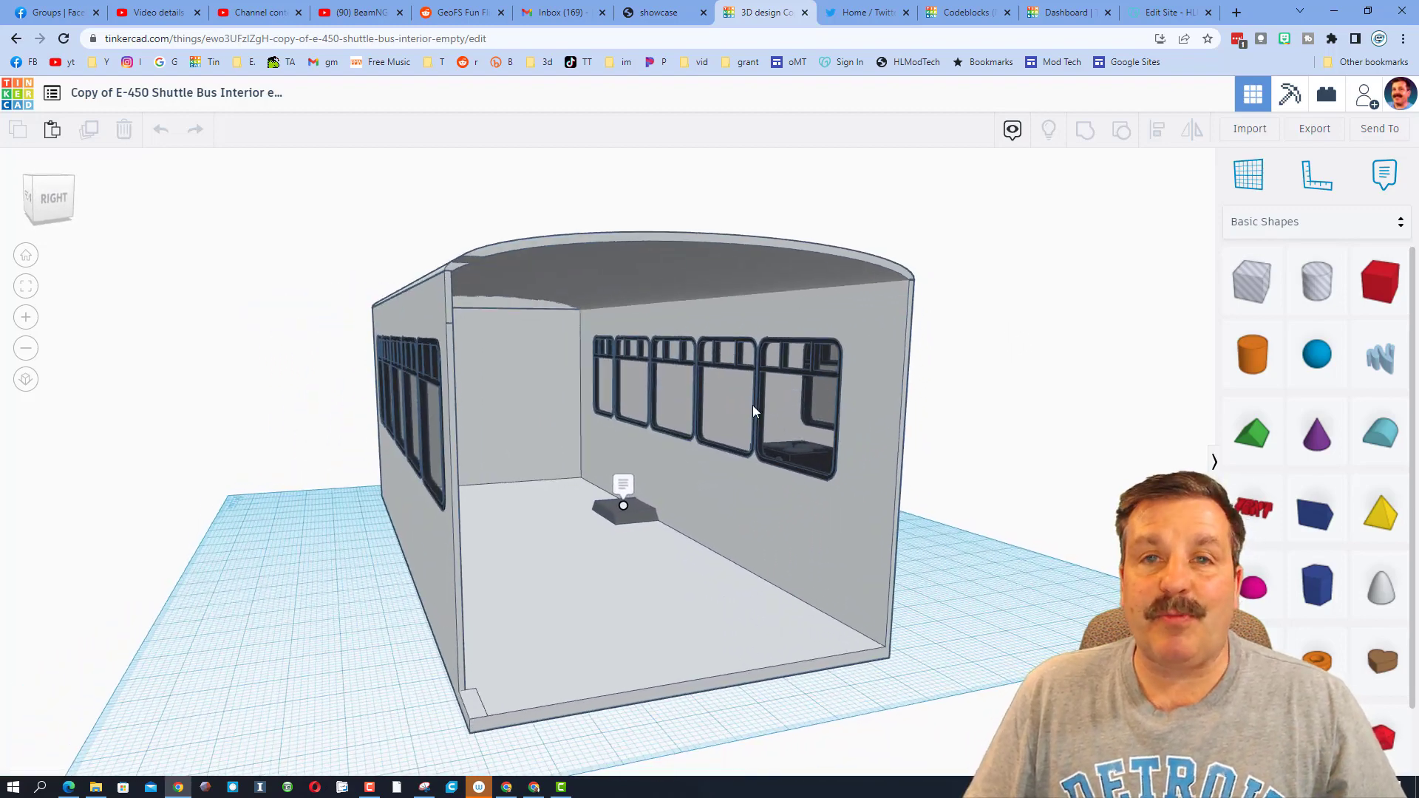
{"action": "left_click", "coordinate": [1366, 95]}
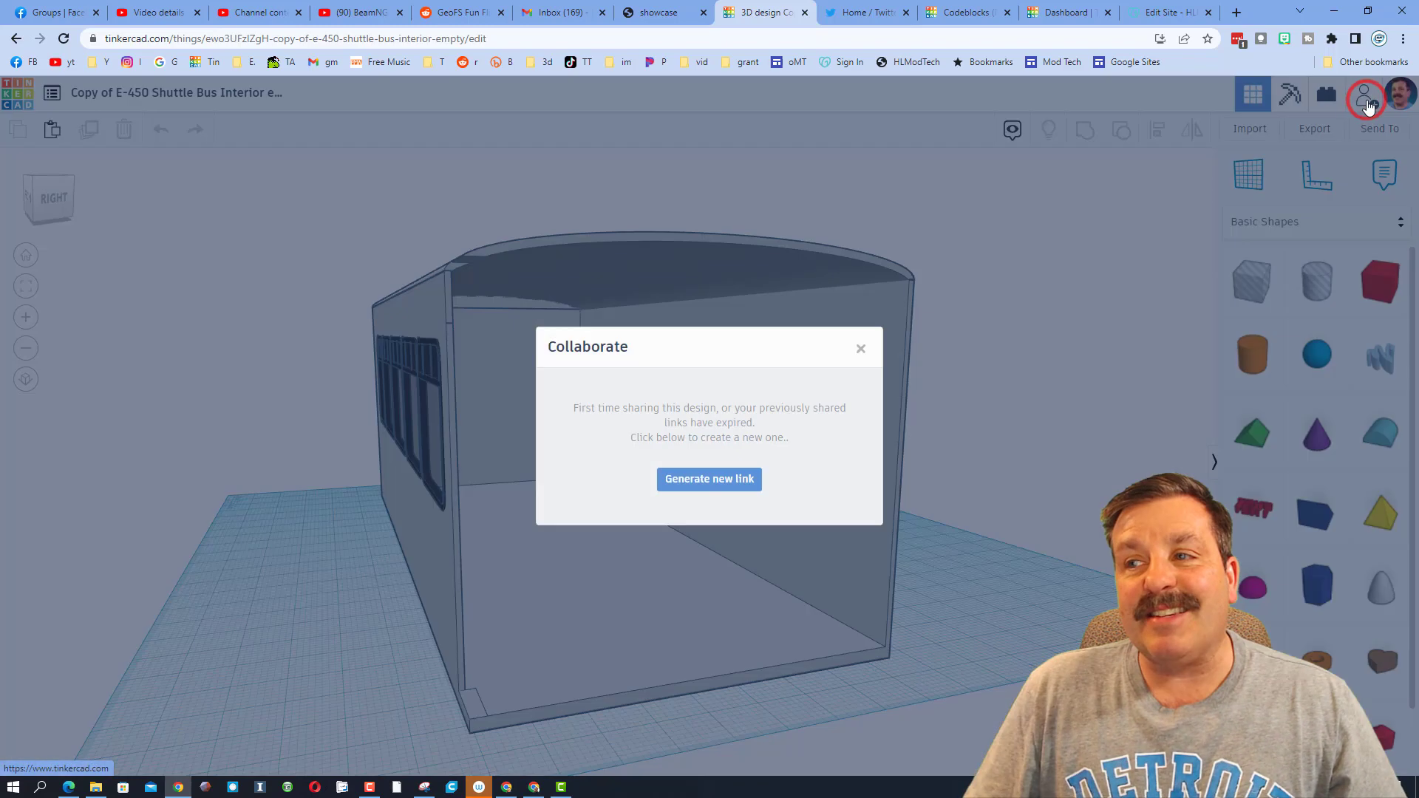
{"action": "left_click", "coordinate": [708, 479]}
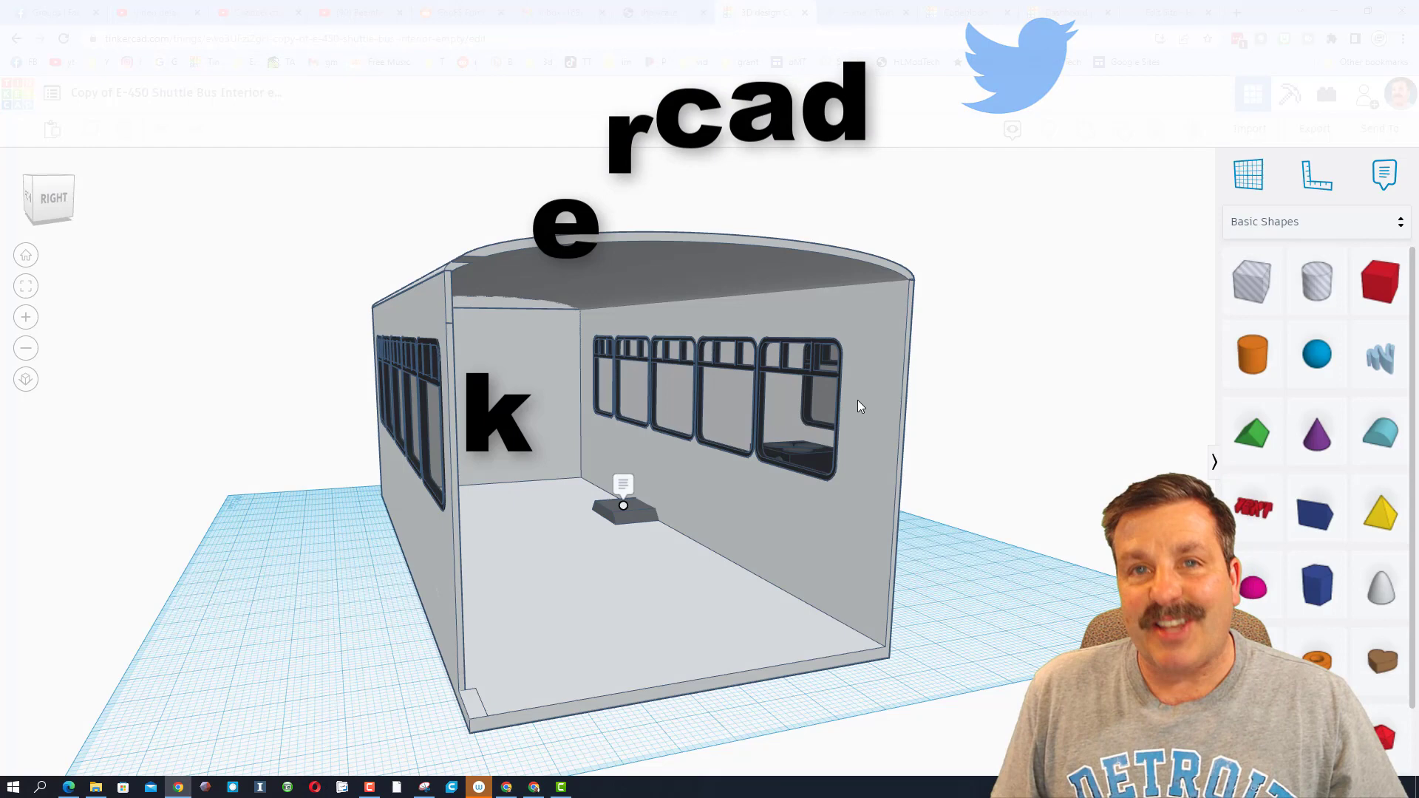
Step: Bring up the Contact Us chat on the HLModTech Tinkercad lessons page
{"action": "left_click", "coordinate": [253, 12]}
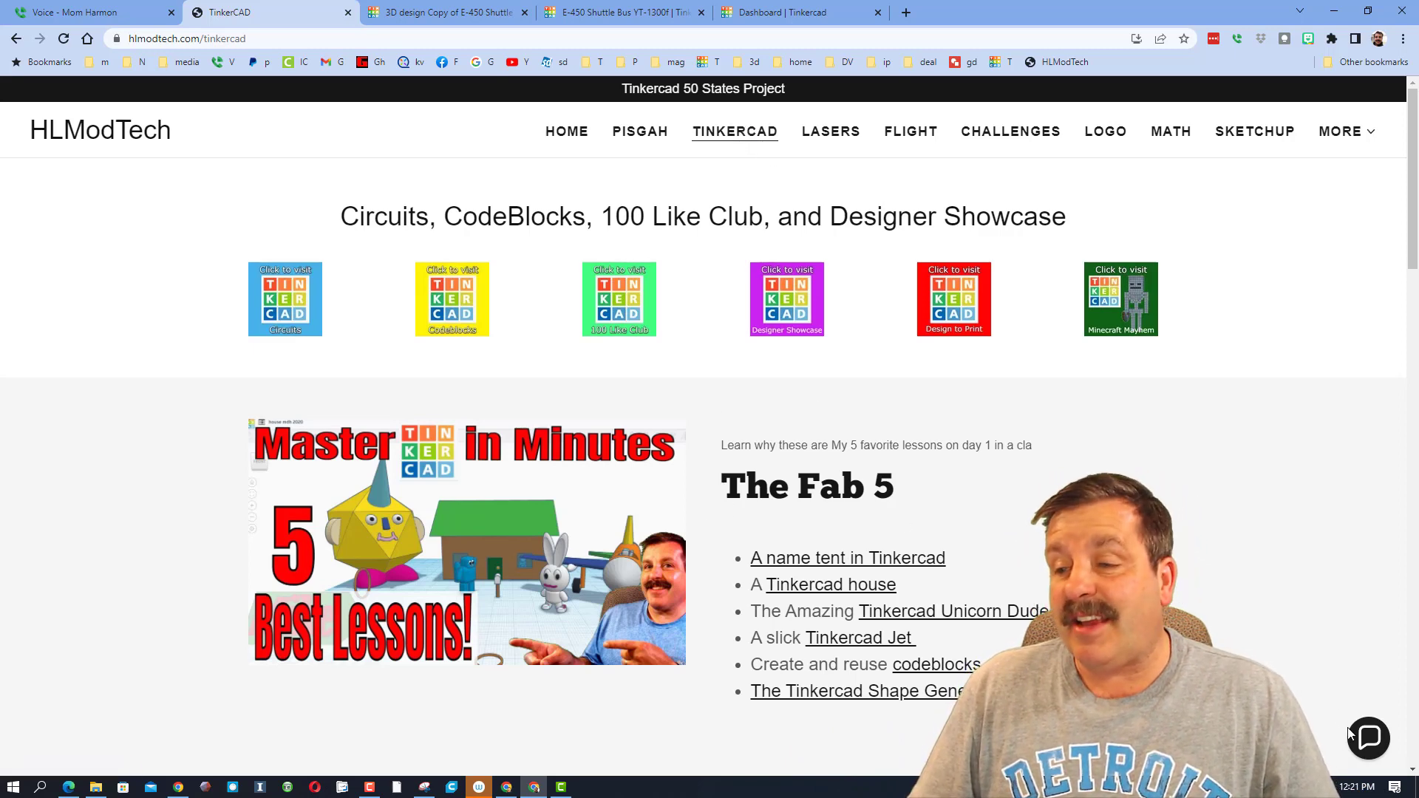
{"action": "left_click", "coordinate": [1368, 736]}
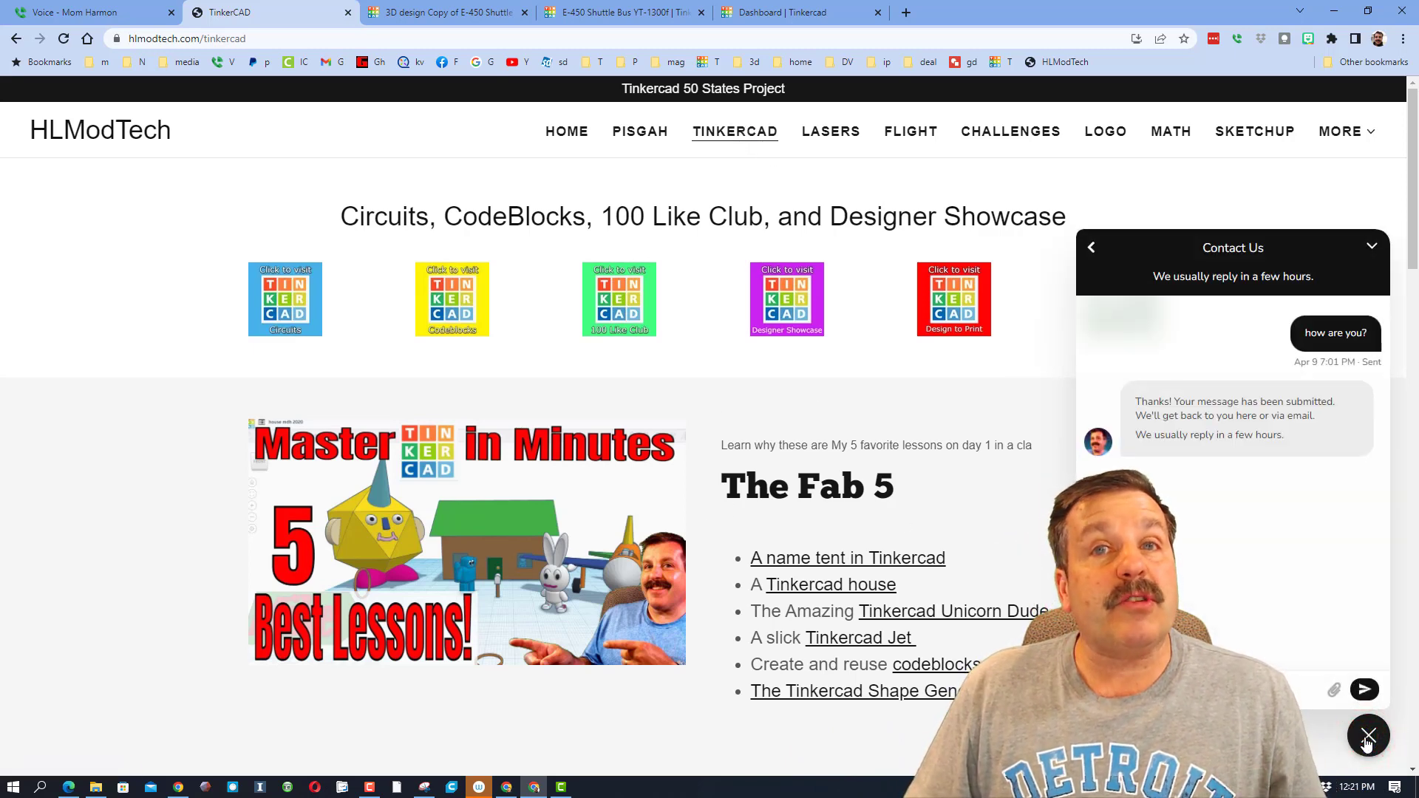